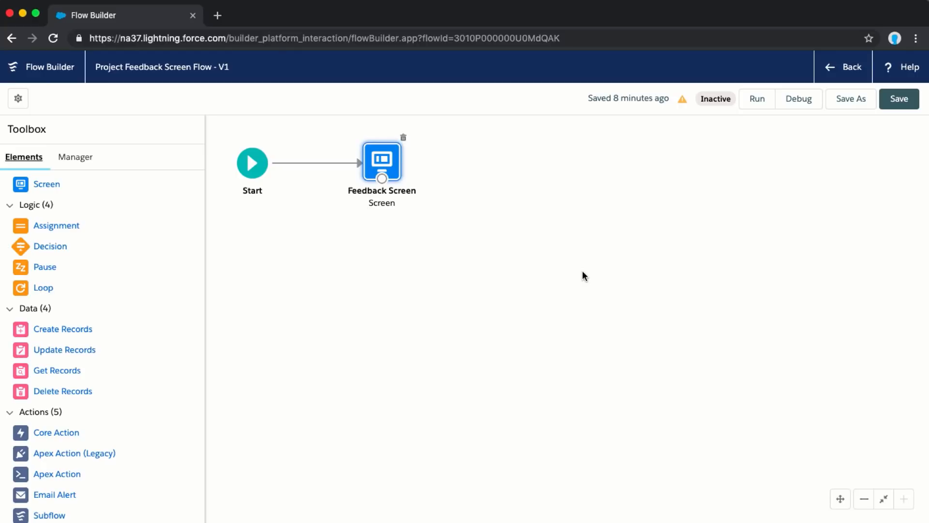
mouse_move(393, 165)
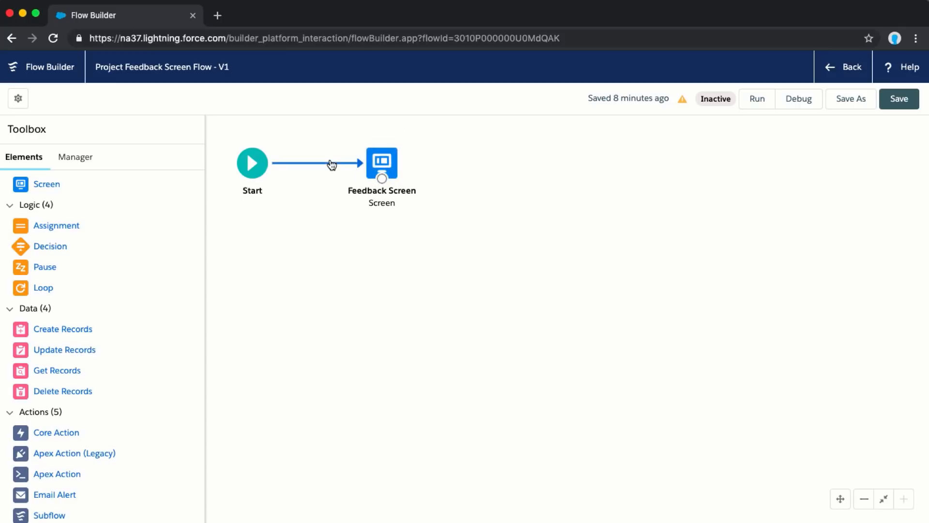
mouse_move(670, 150)
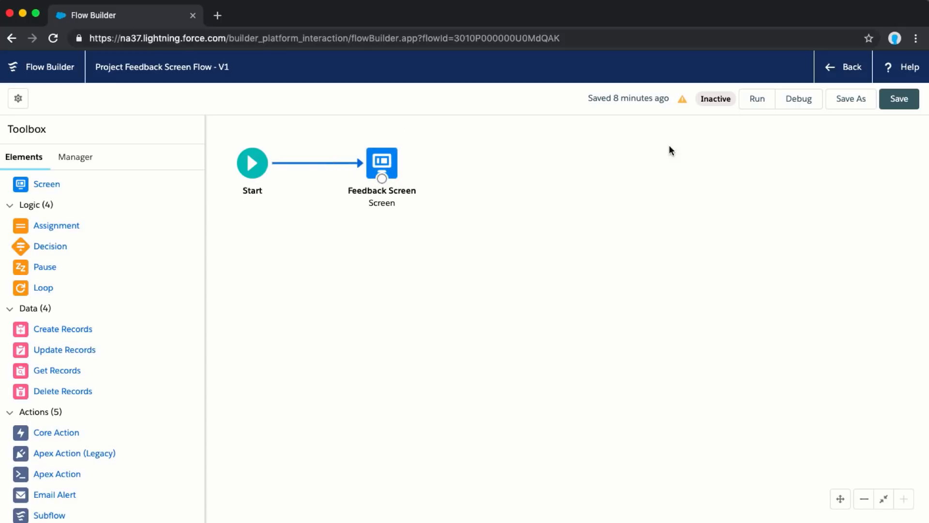
Step: Open the issues panel showing the unconnected Feedback Screen warning
left_click(682, 98)
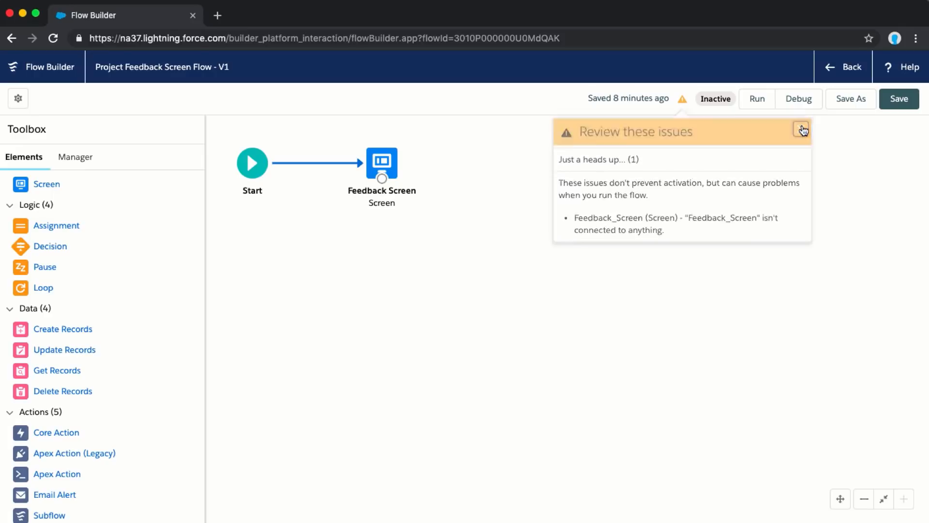
Step: Dismiss the Review these issues panel to return to the canvas
left_click(801, 129)
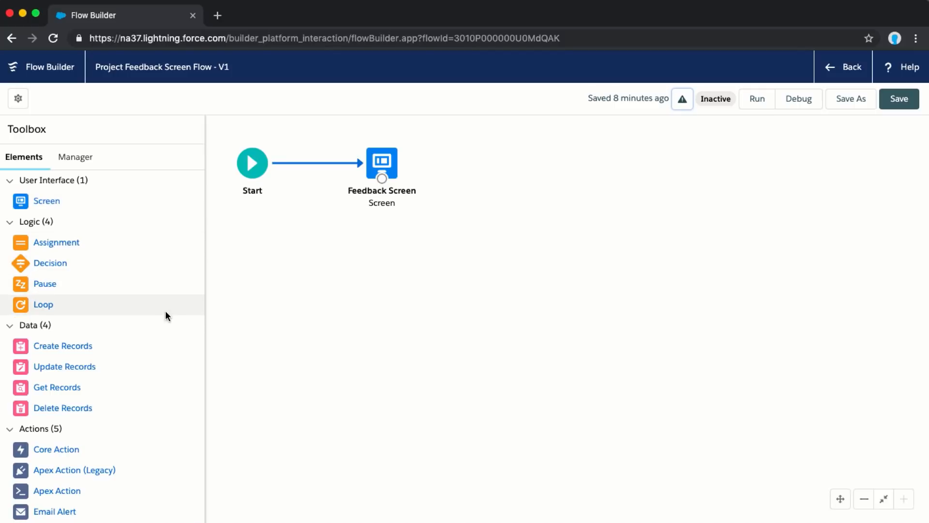
mouse_move(174, 347)
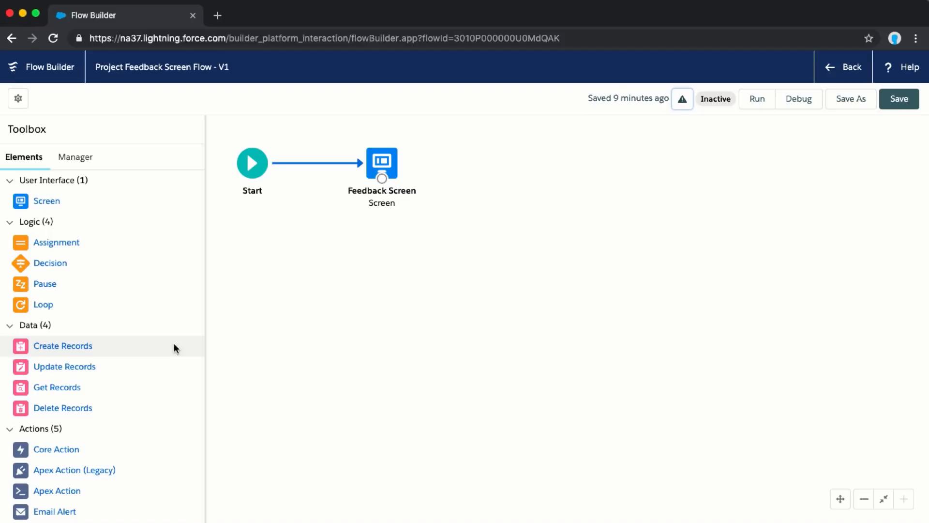
mouse_move(133, 267)
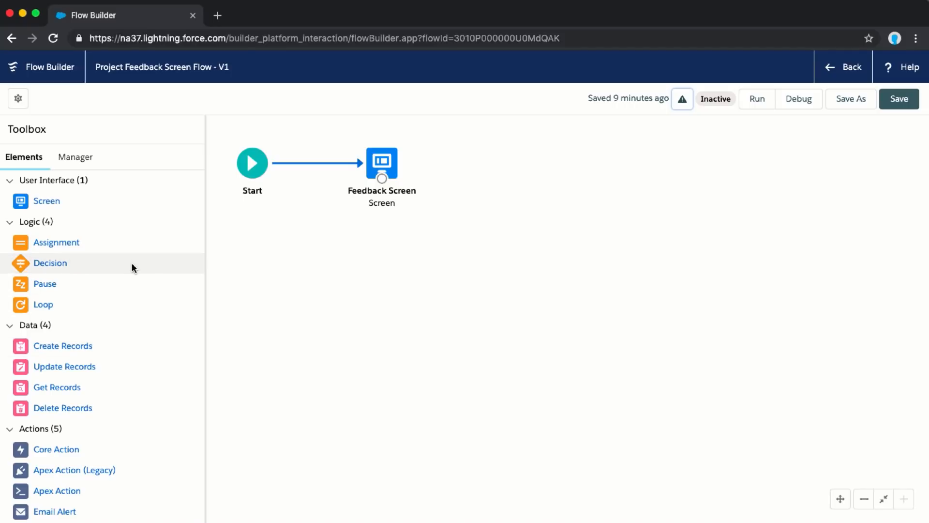
mouse_move(70, 346)
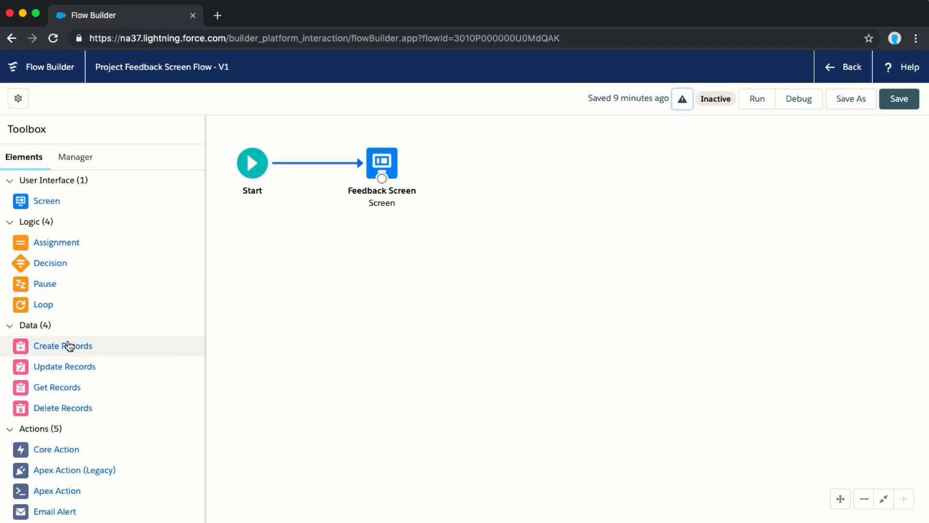
Step: Add a Create Records element labelled 'Create new project feedback record'
left_click_drag(63, 345, 365, 310)
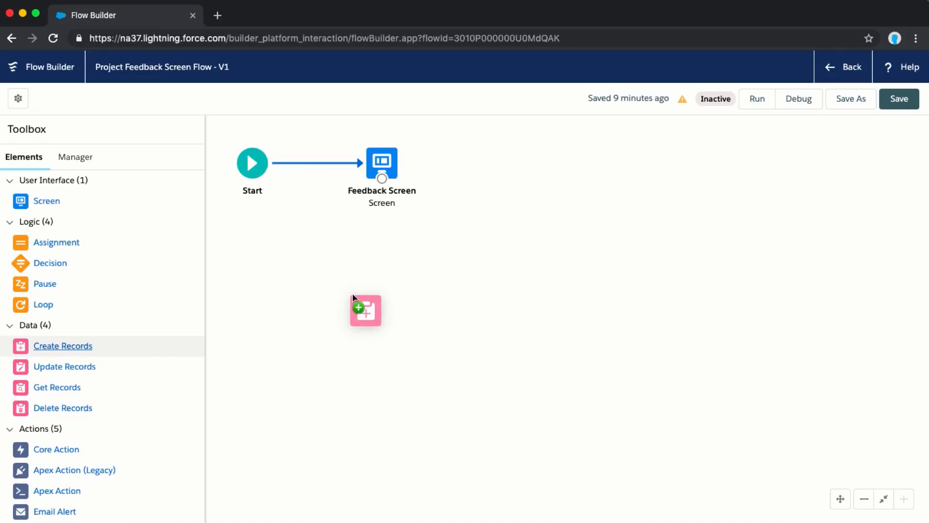
left_click(365, 310)
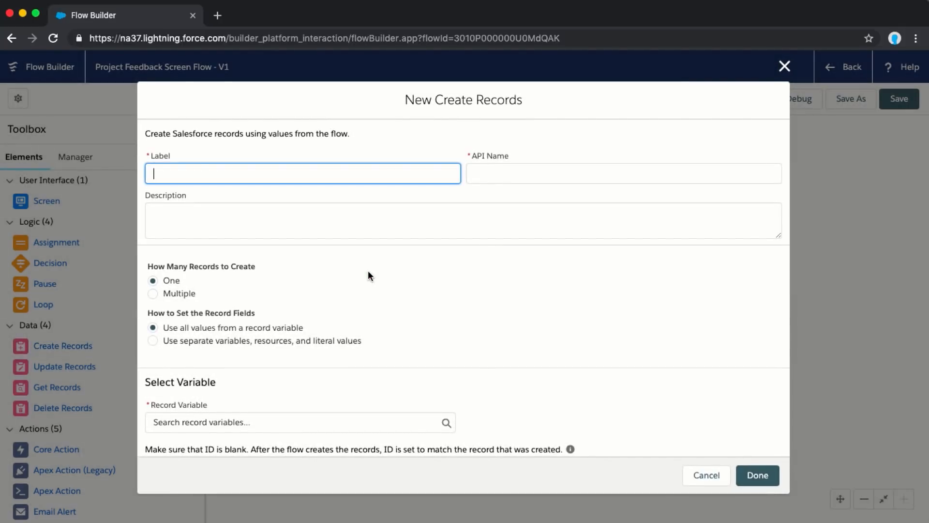
type("Create new project")
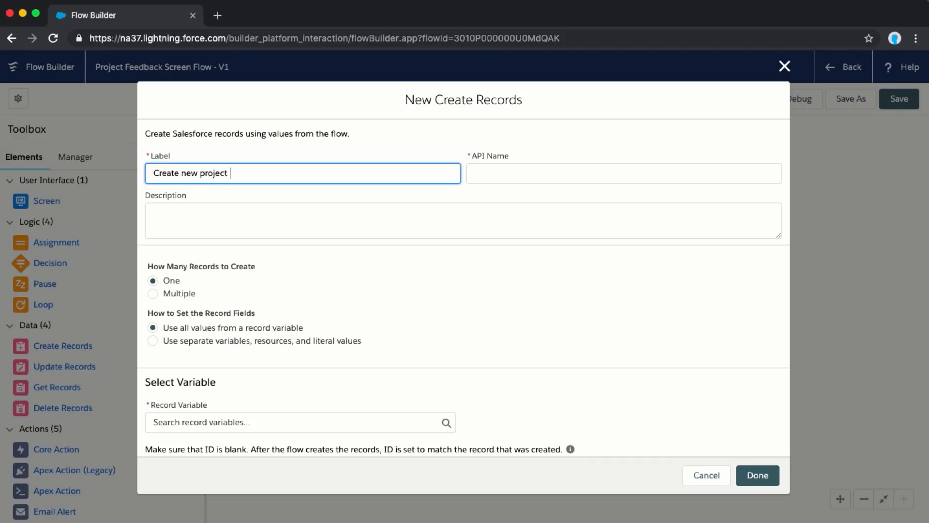
type("feedback rec")
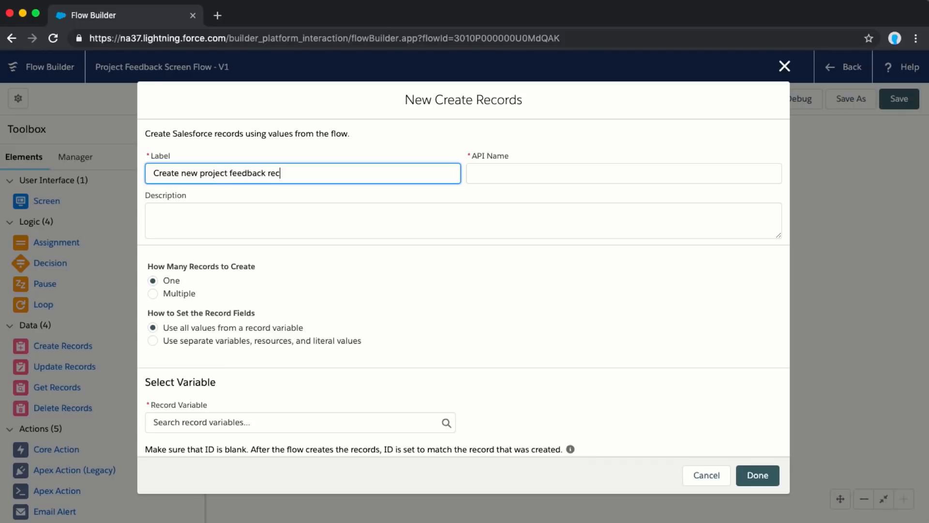
Step: Describe the element as creating a new project feedback record from values entered by the user
left_click(464, 220)
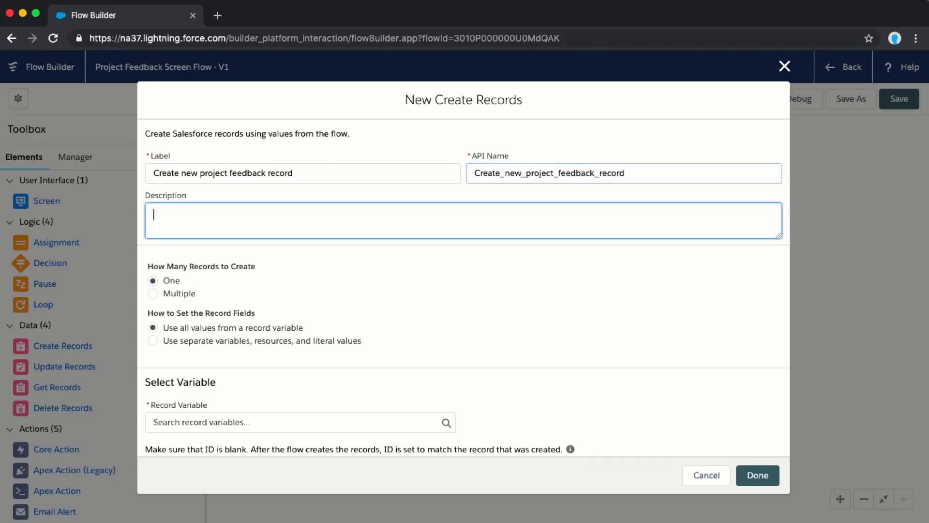
type("This element wil")
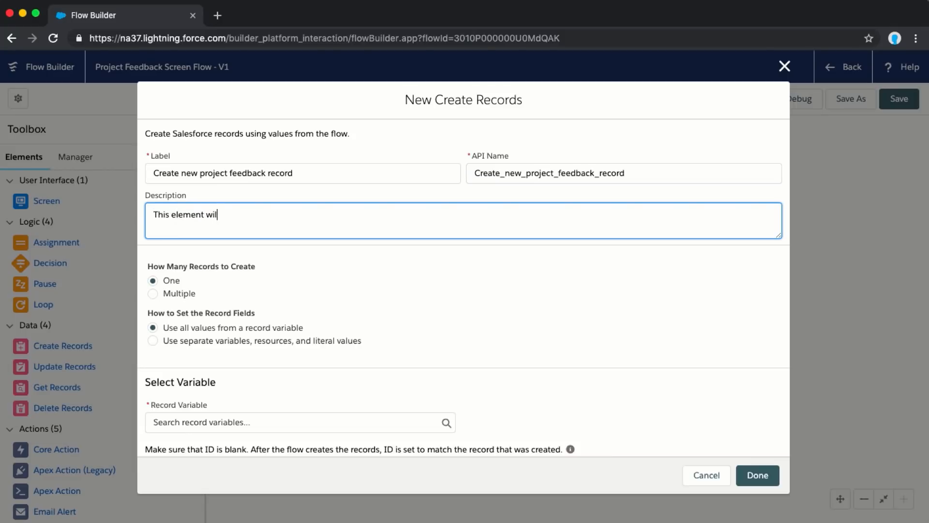
type("create a new")
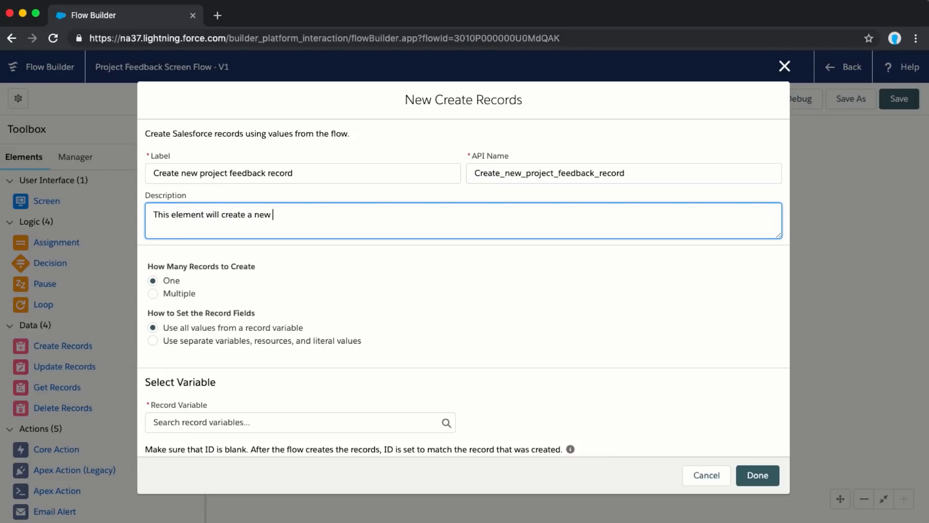
type("project feedback record based on")
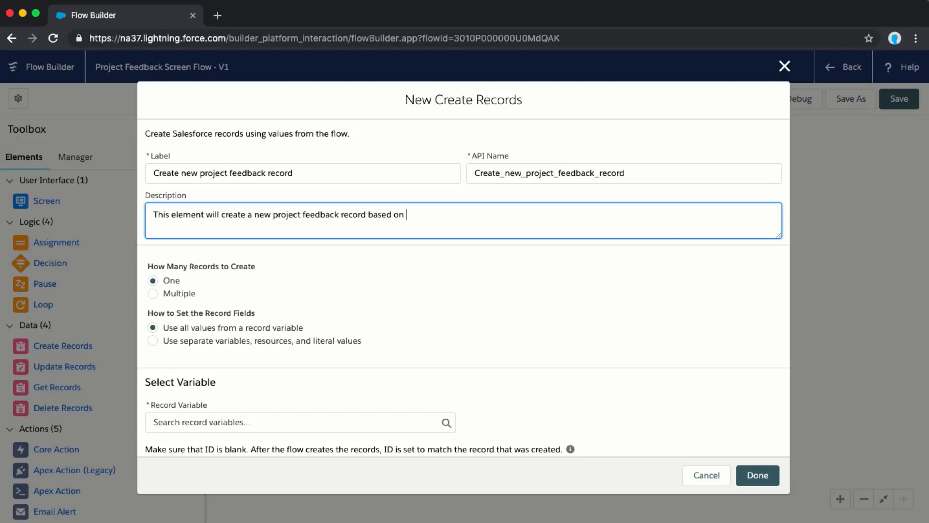
type("v")
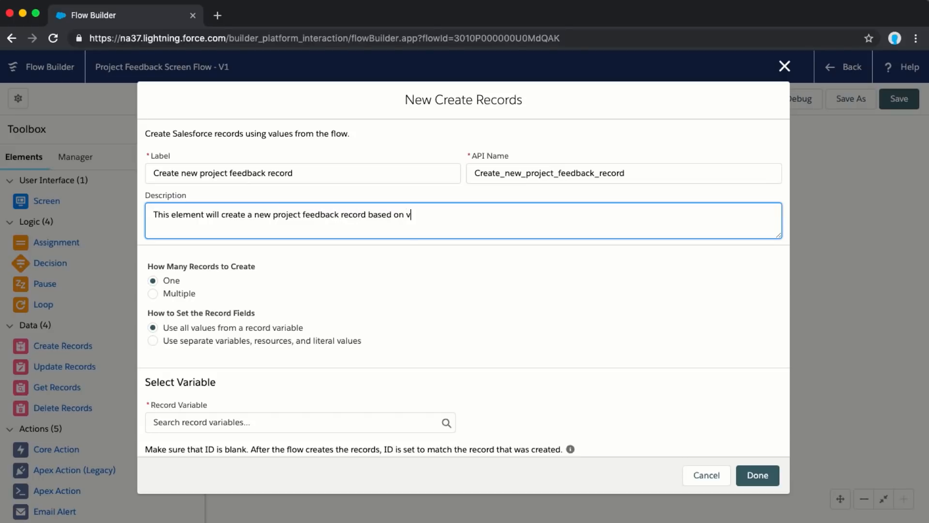
type("alues entered")
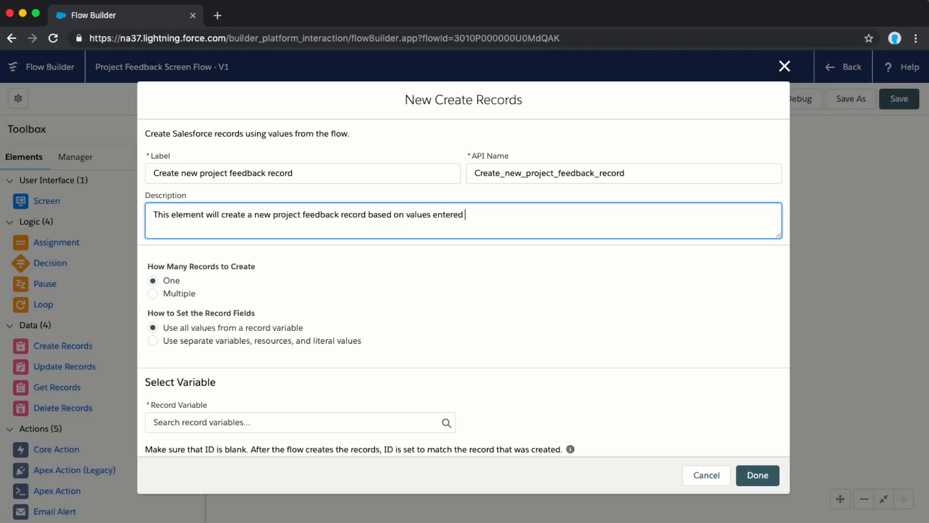
type("by the user")
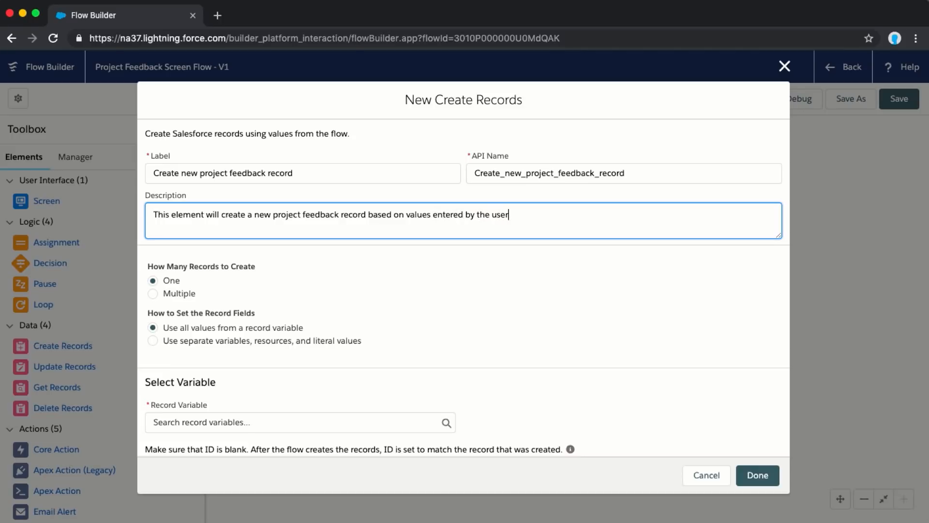
mouse_move(396, 288)
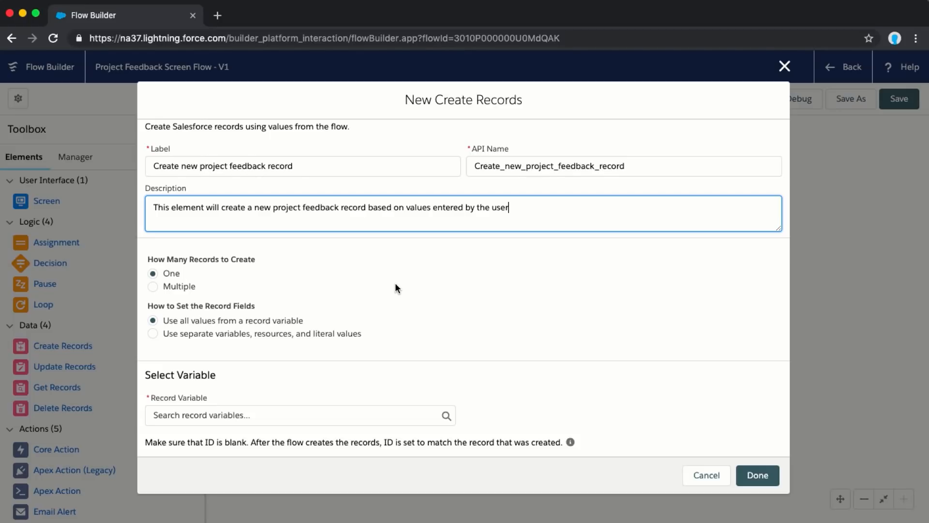
mouse_move(161, 346)
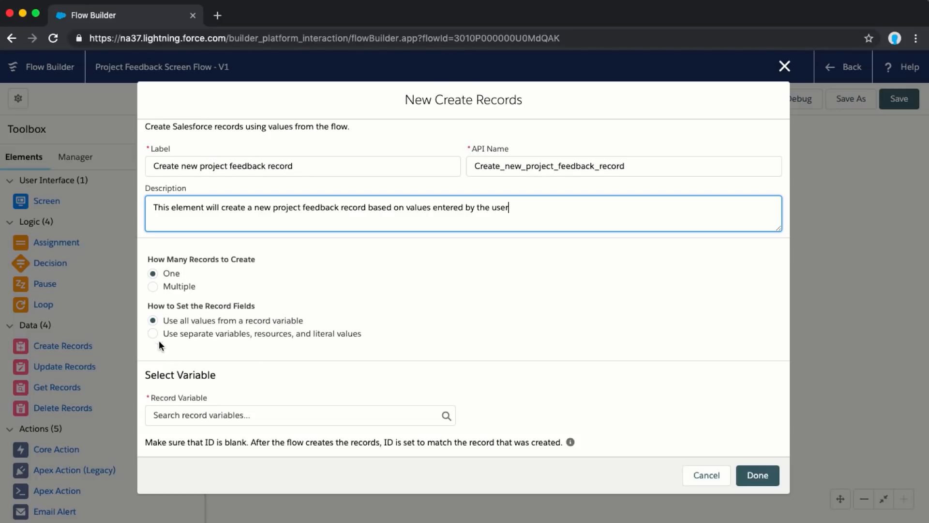
Step: Set fields from separate values and choose Project Feedback as the object to create
left_click(153, 333)
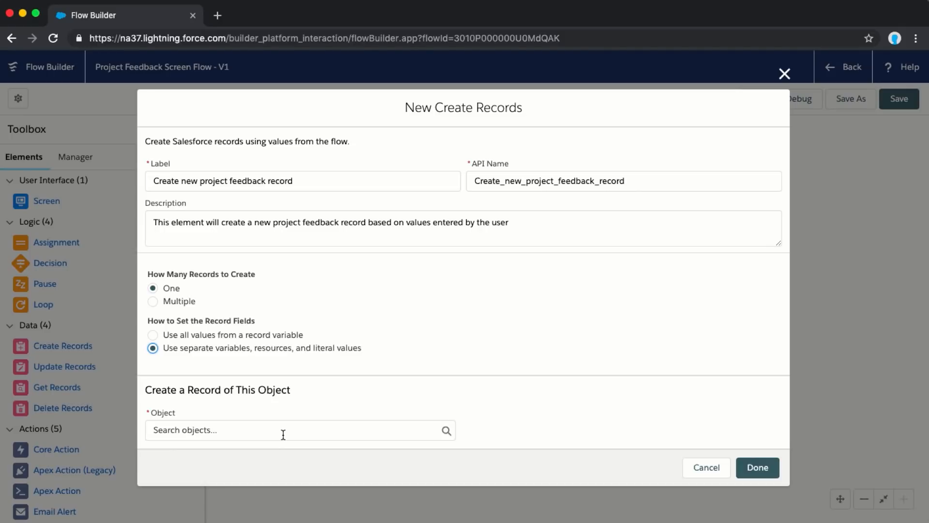
type("projec")
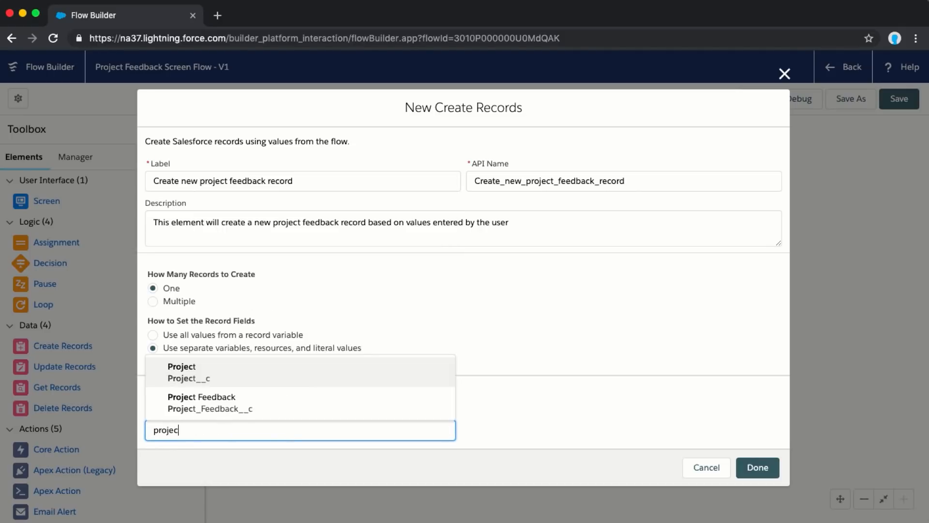
left_click(201, 402)
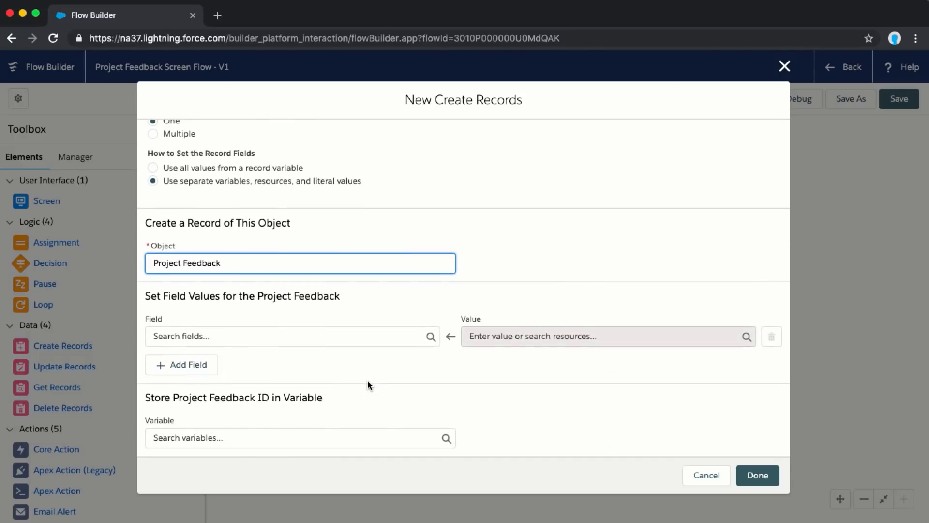
left_click(292, 336)
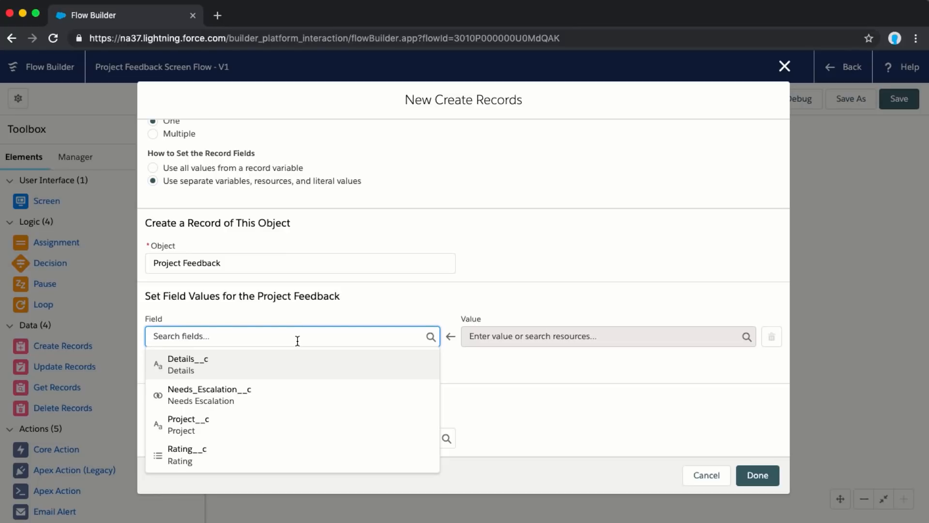
Step: Add Details__c as the first field and browse resources for its value
left_click(187, 359)
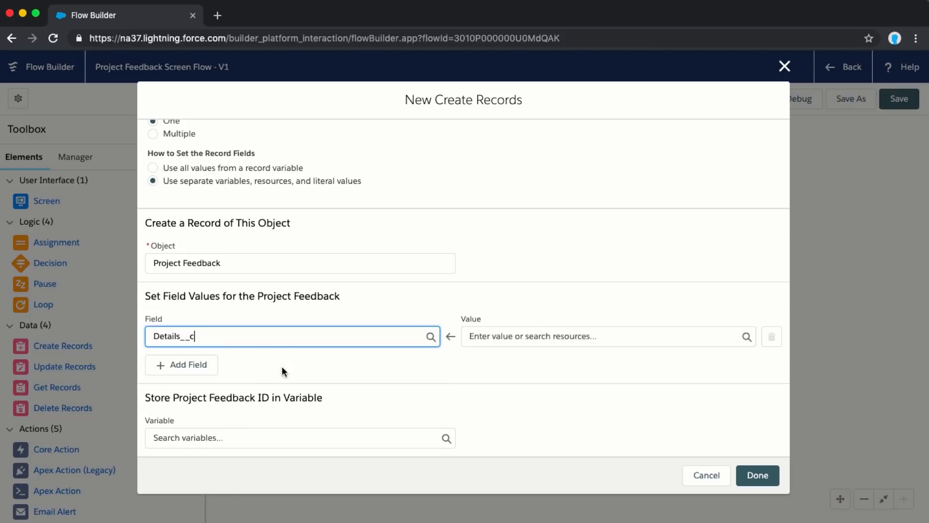
mouse_move(422, 380)
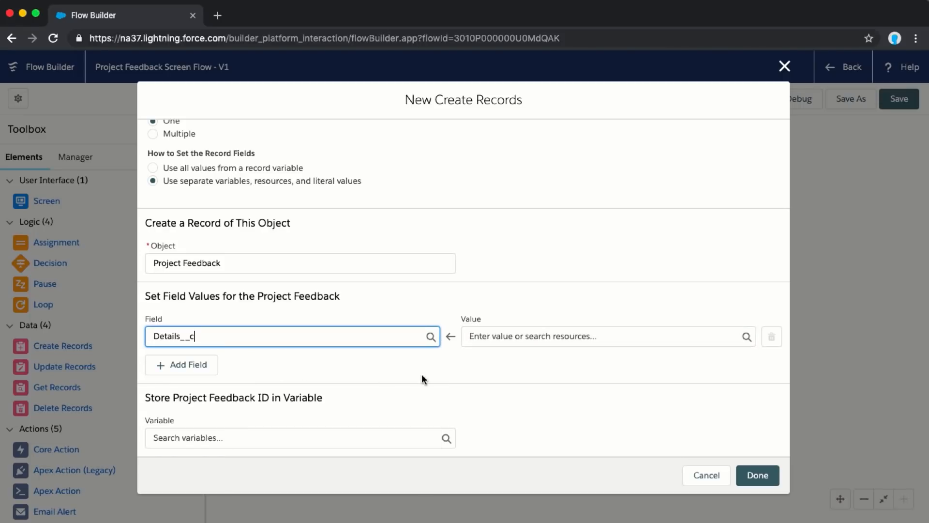
left_click(604, 336)
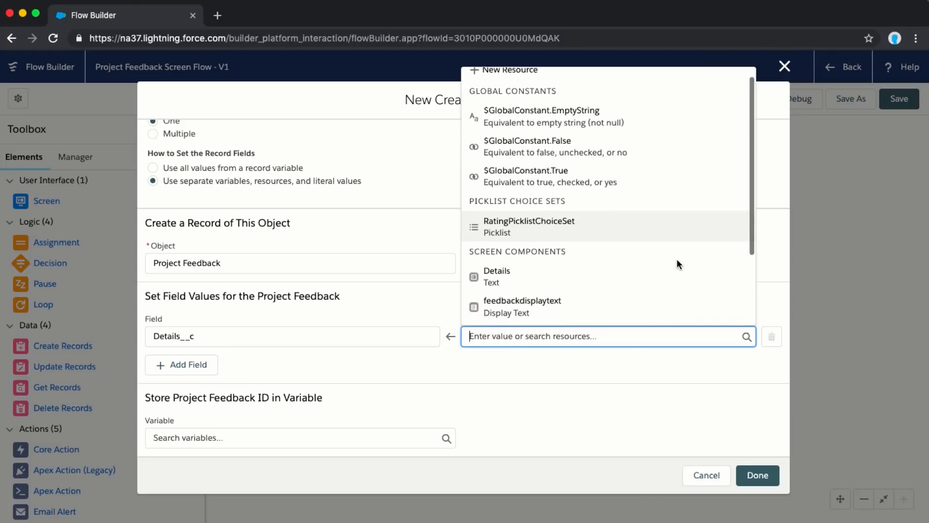
scroll("down", 3)
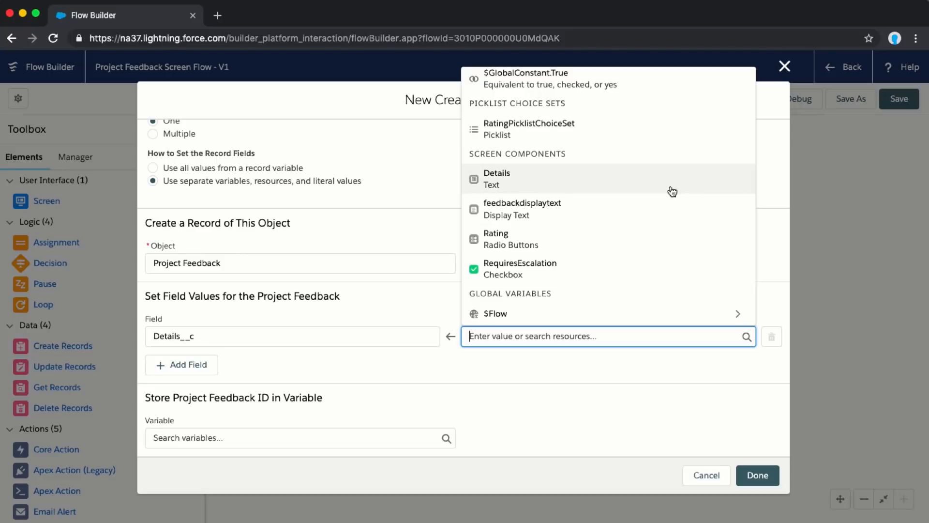
mouse_move(666, 167)
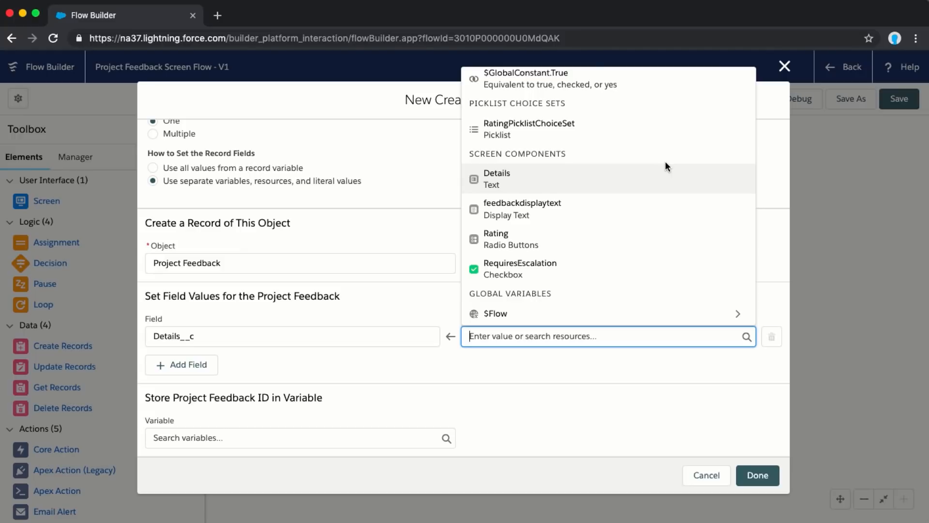
Step: Map Details__c to {!Details} and add a Needs_Escalation__c field row
left_click(496, 178)
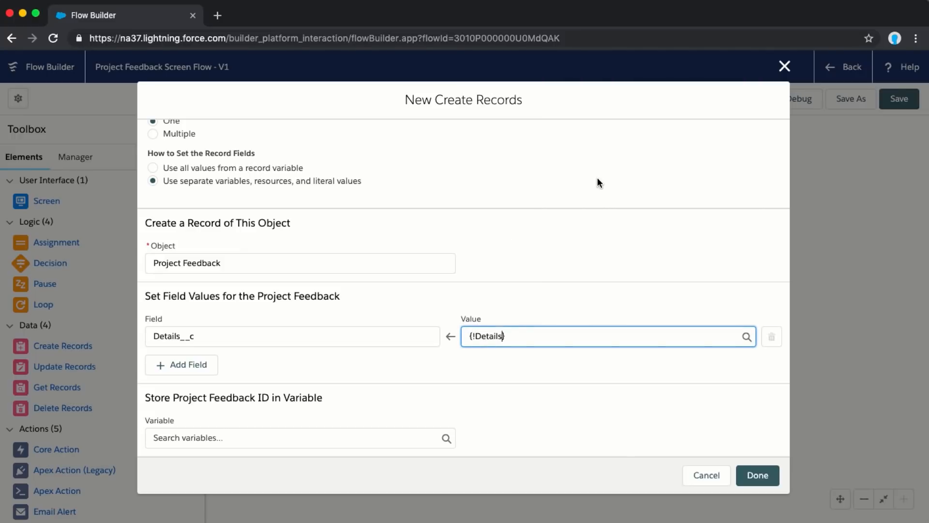
mouse_move(247, 384)
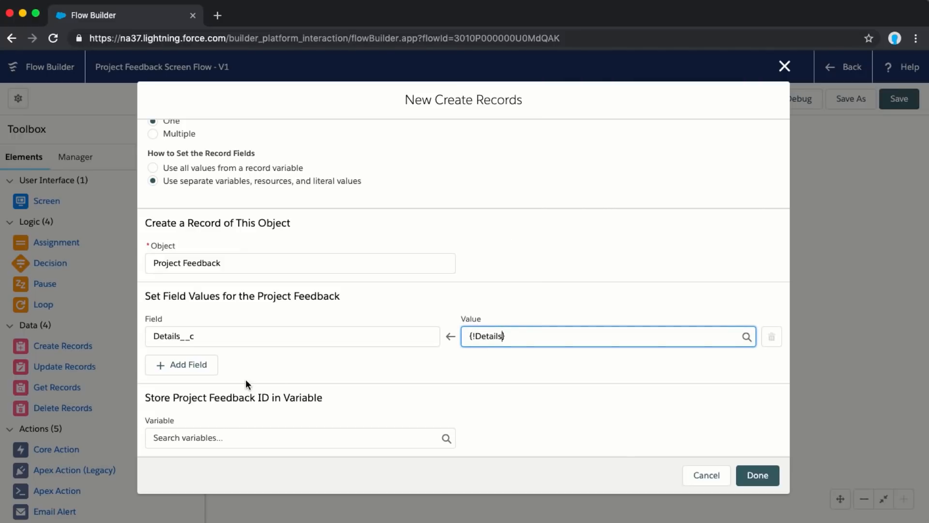
left_click(182, 364)
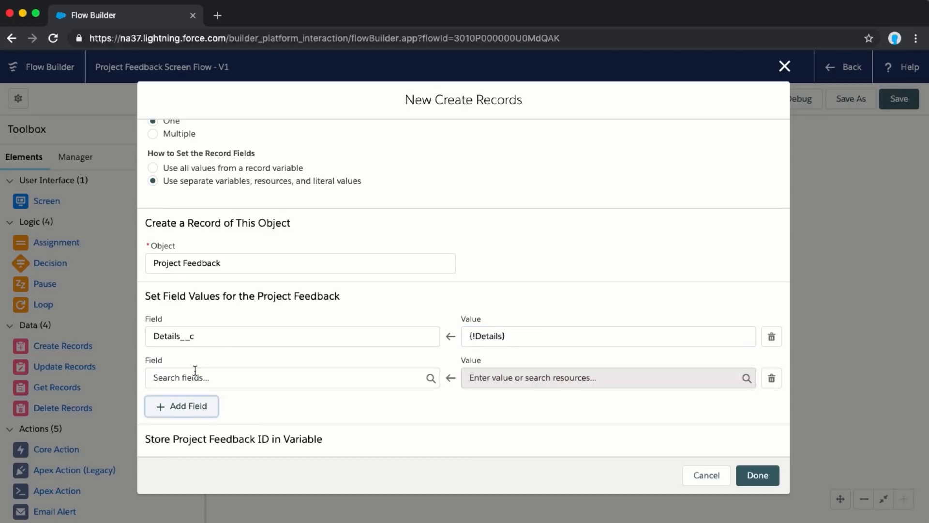
left_click(290, 378)
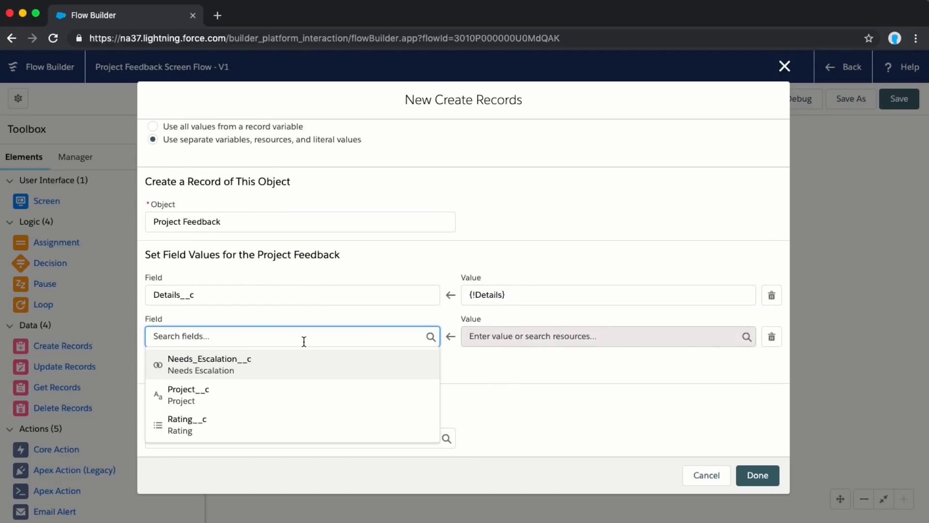
mouse_move(301, 377)
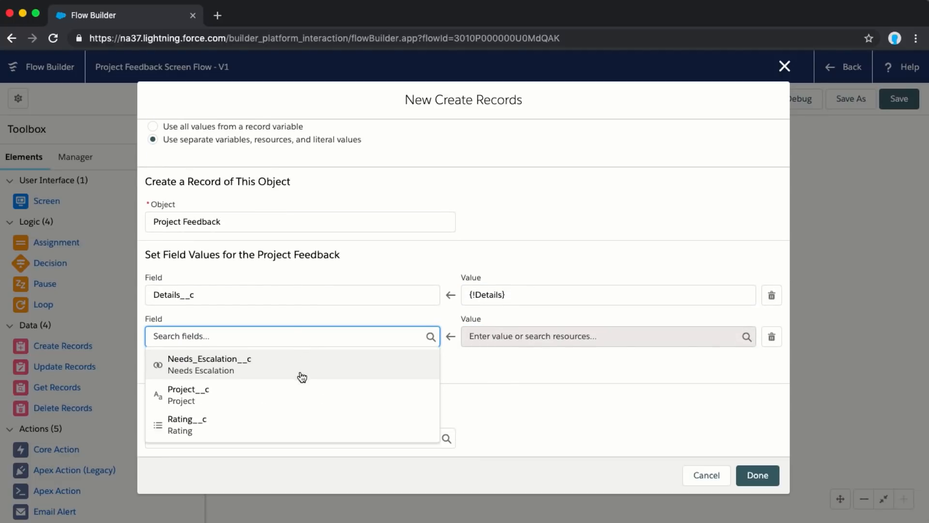
left_click(208, 359)
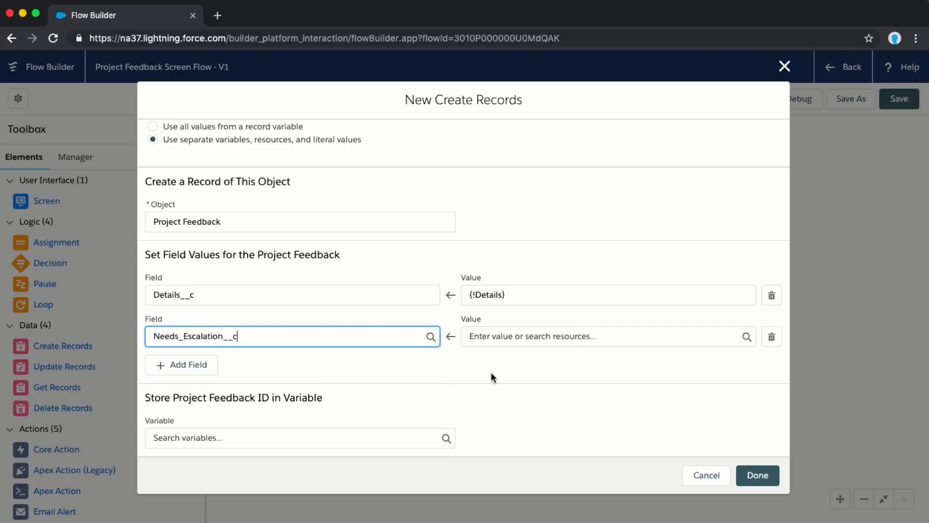
left_click(599, 335)
type("{!RequiresEscalation}")
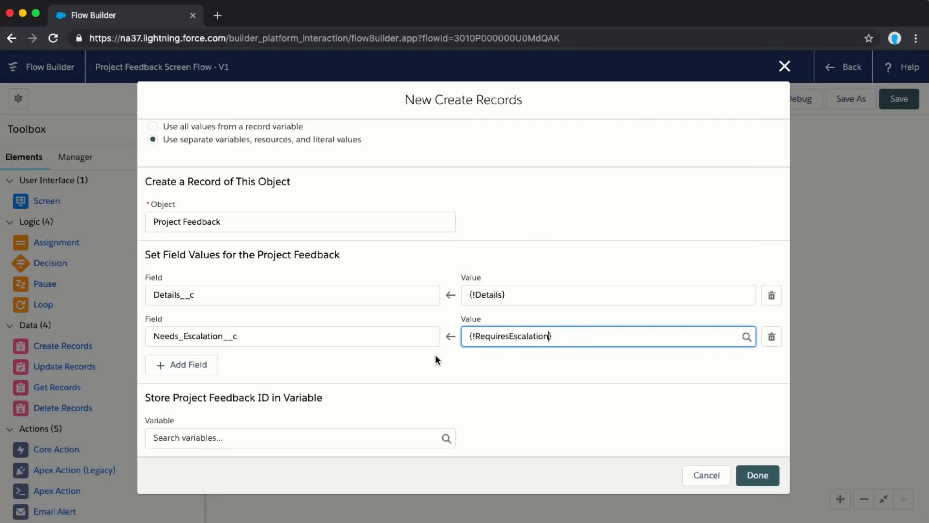
mouse_move(279, 368)
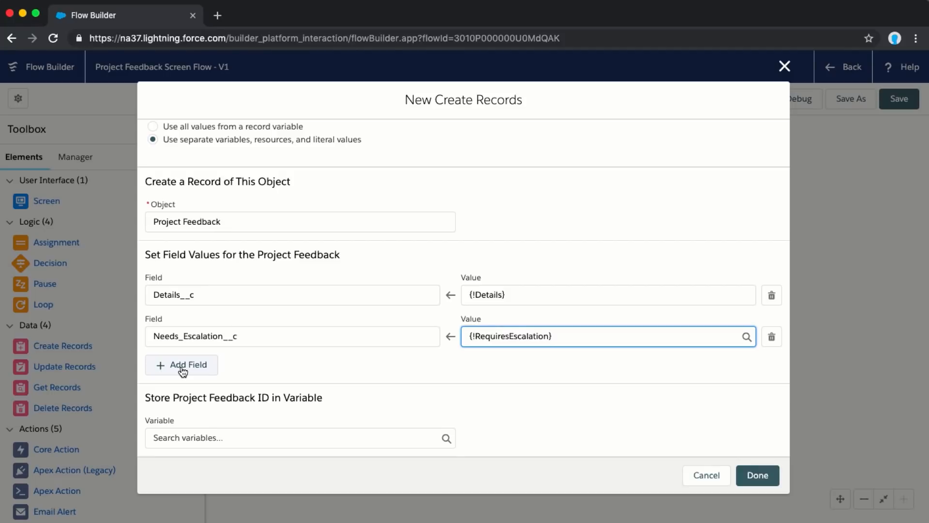
Step: Add Rating__c set from {!Rating}, then add a Project__c field row
left_click(181, 364)
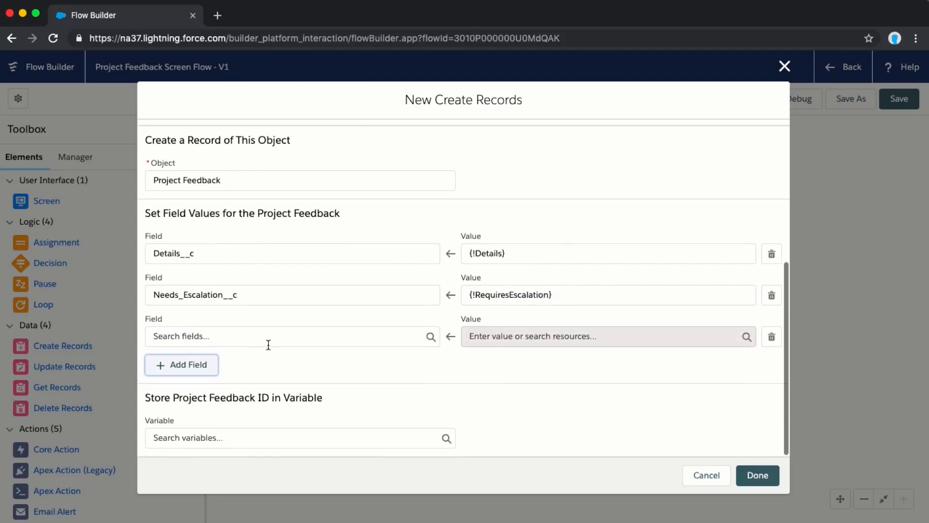
left_click(290, 336)
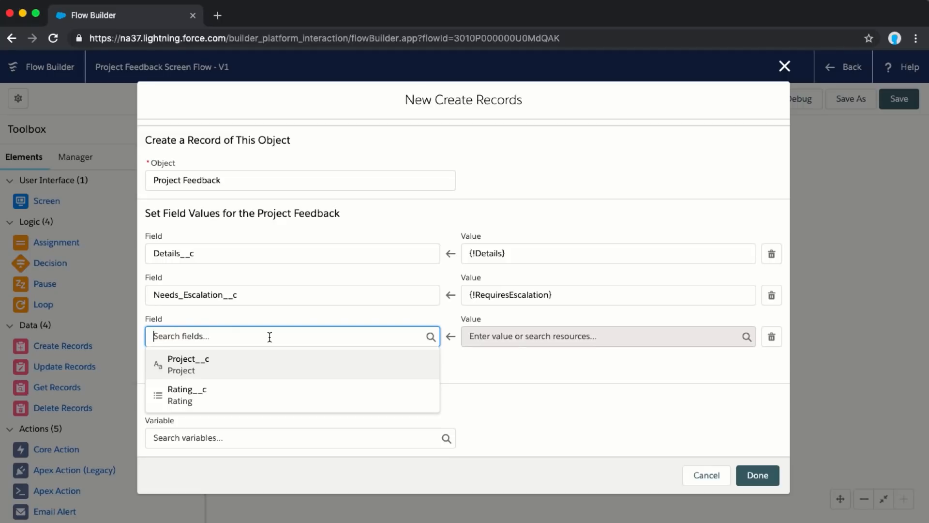
mouse_move(272, 396)
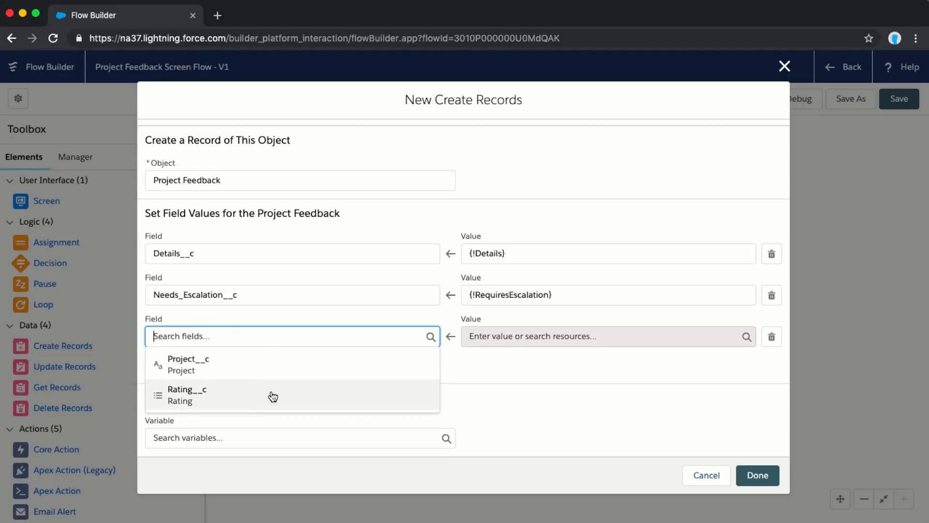
left_click(186, 394)
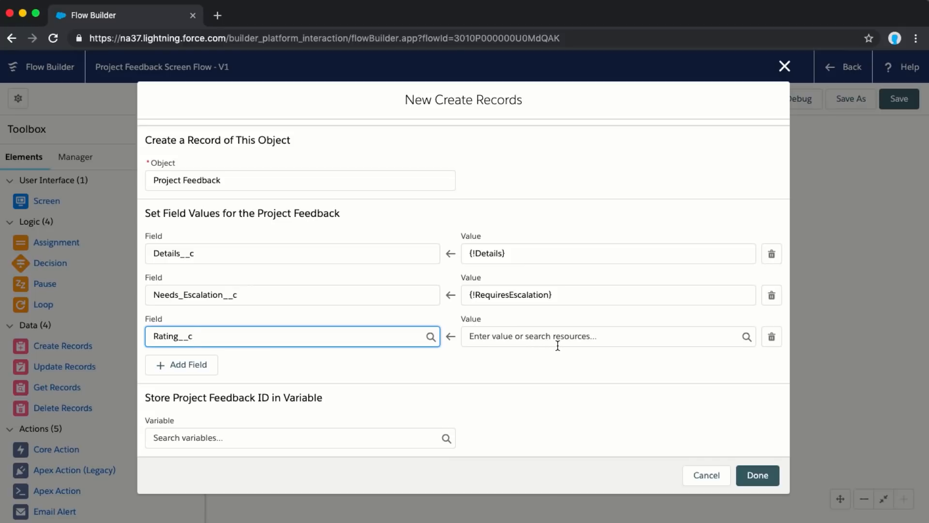
left_click(604, 336)
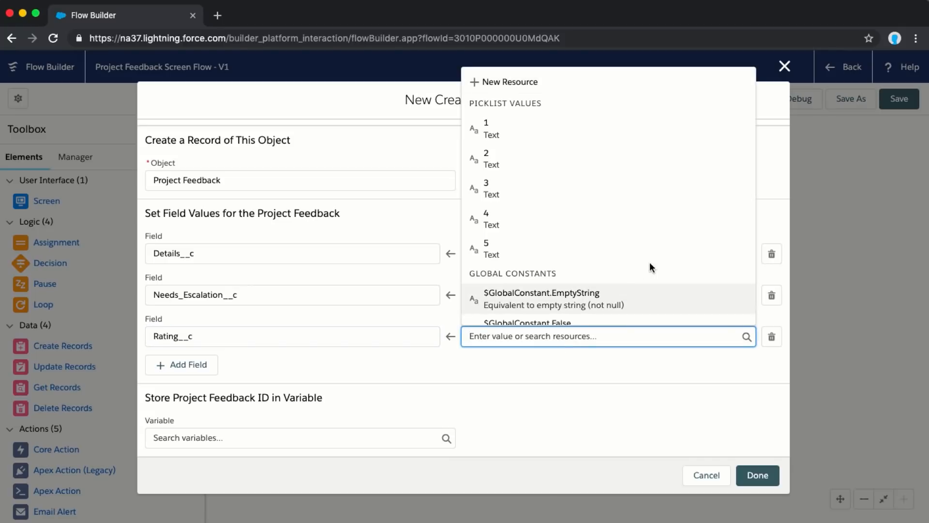
mouse_move(631, 130)
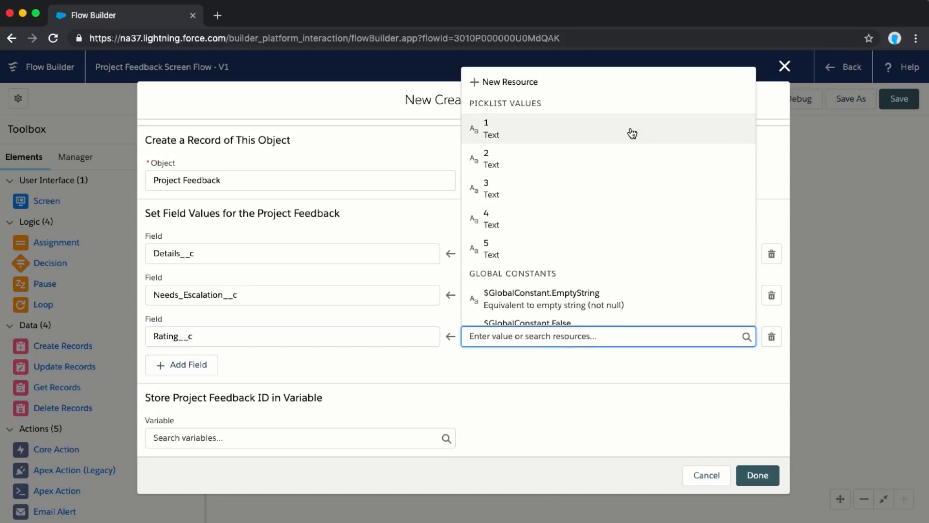
mouse_move(631, 132)
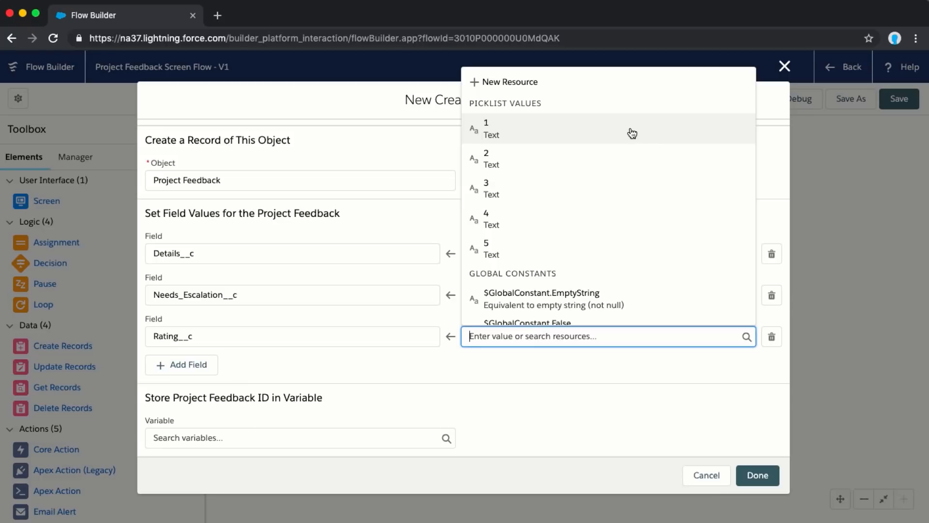
scroll("down", 3)
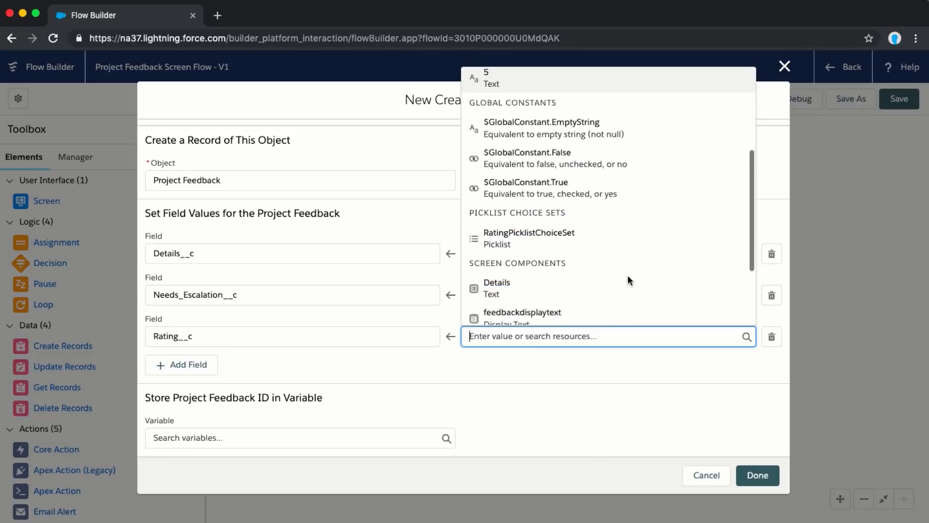
scroll("down", 3)
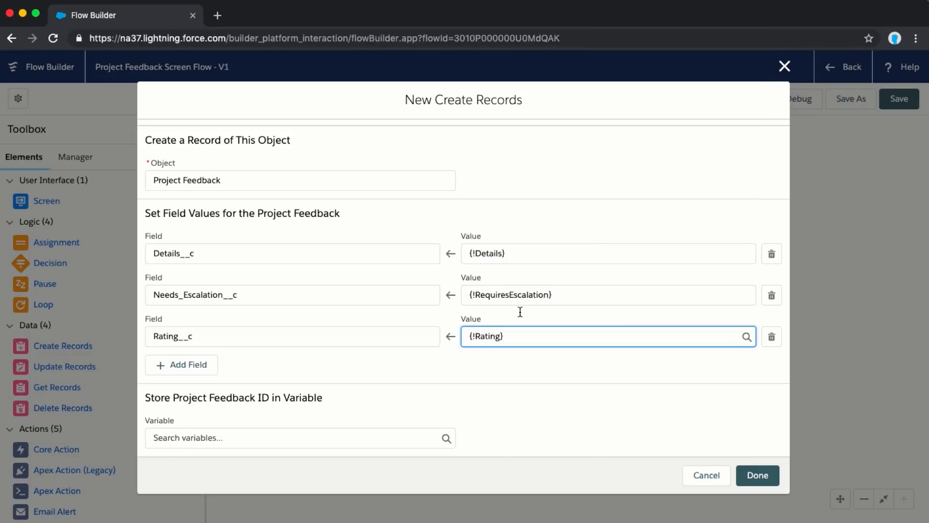
left_click(181, 364)
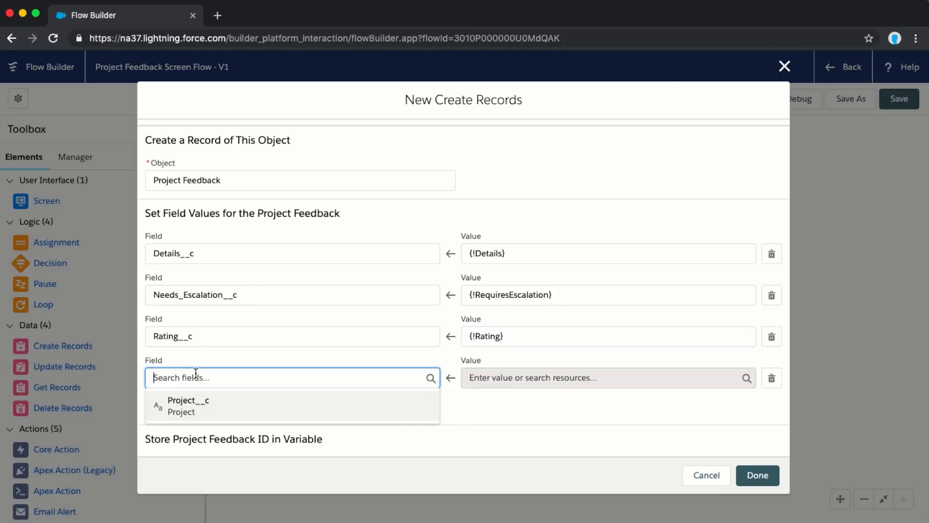
left_click(188, 406)
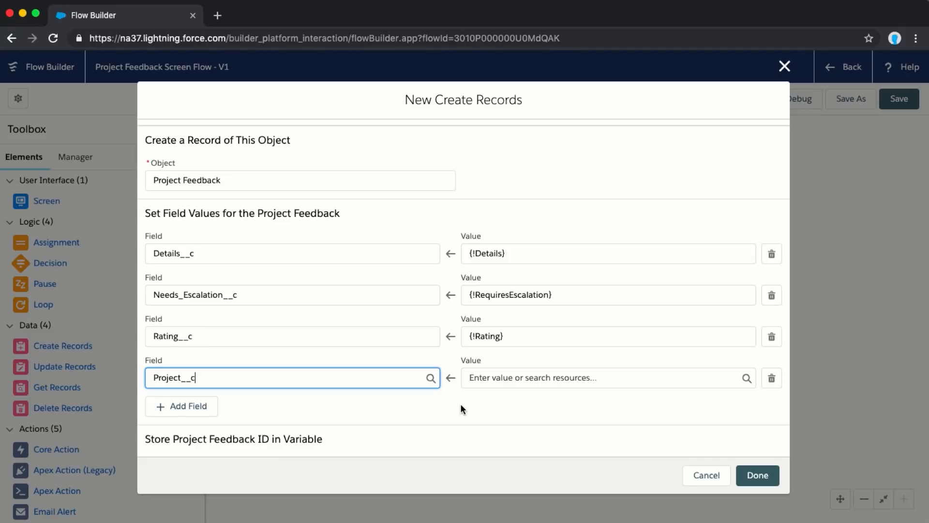
mouse_move(594, 383)
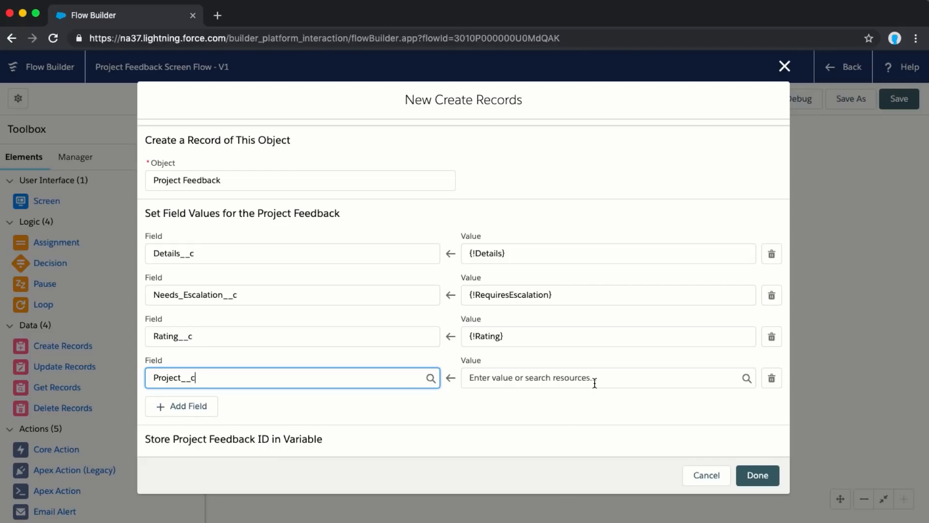
Step: Create Text variable curProject, described as the project receiving feedback, available for input
left_click(604, 378)
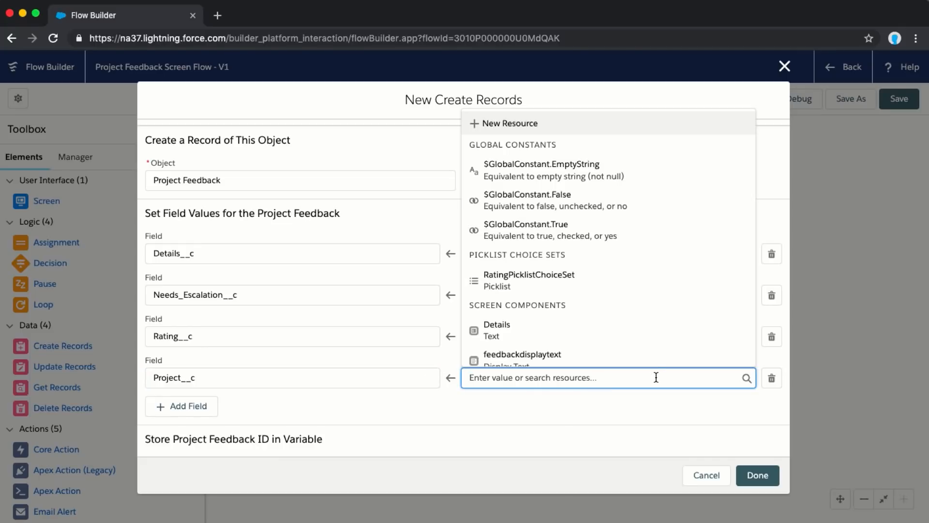
scroll("down", 3)
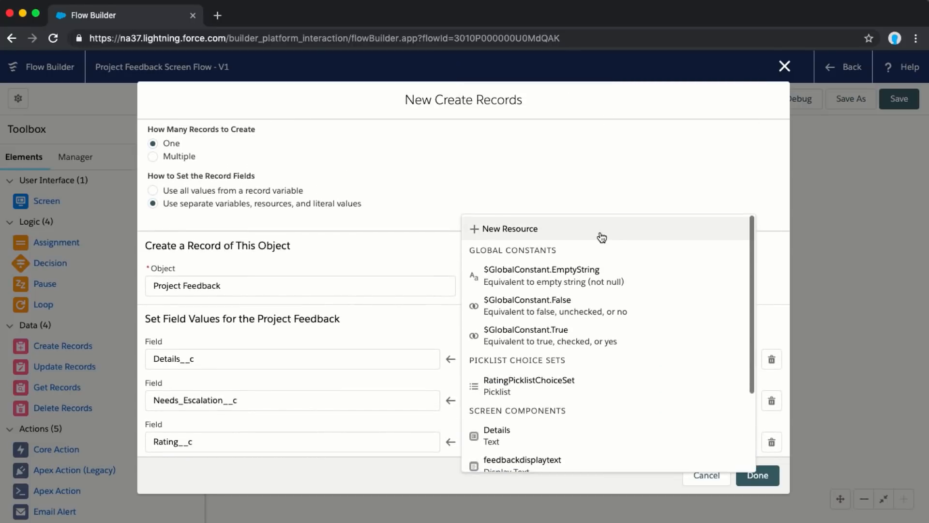
left_click(509, 229)
type("curProject")
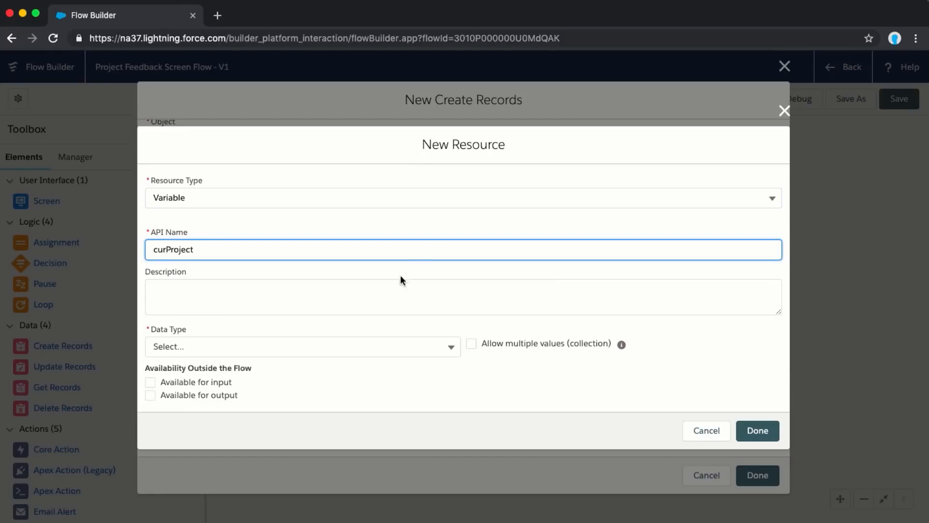
left_click(463, 296)
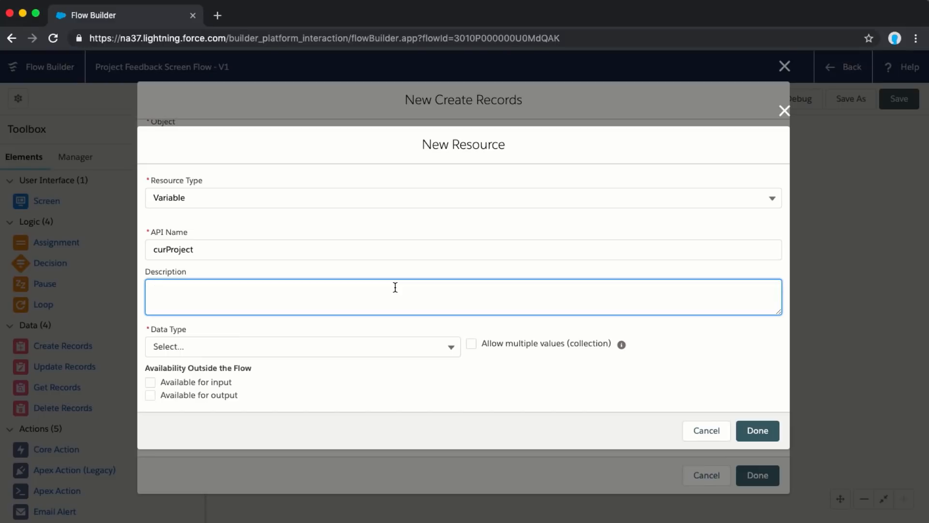
type("The project we are adding")
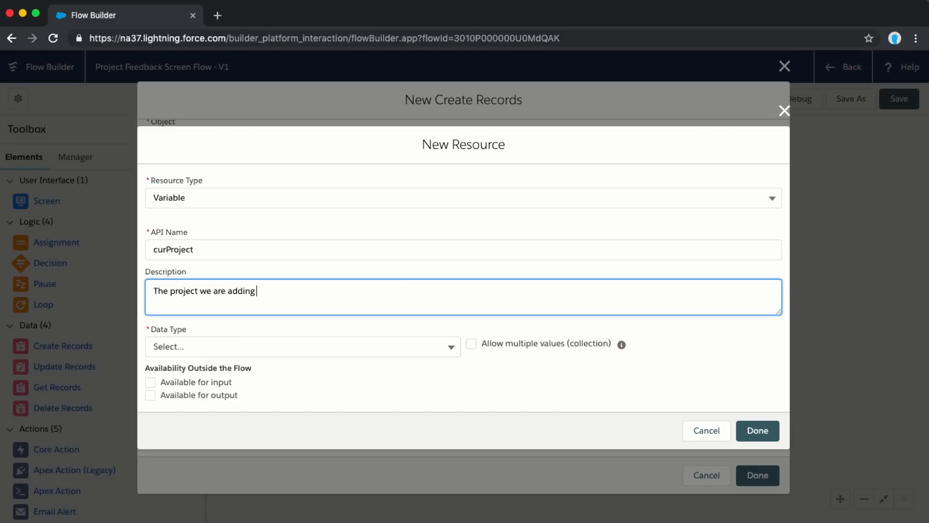
type("feedback for.")
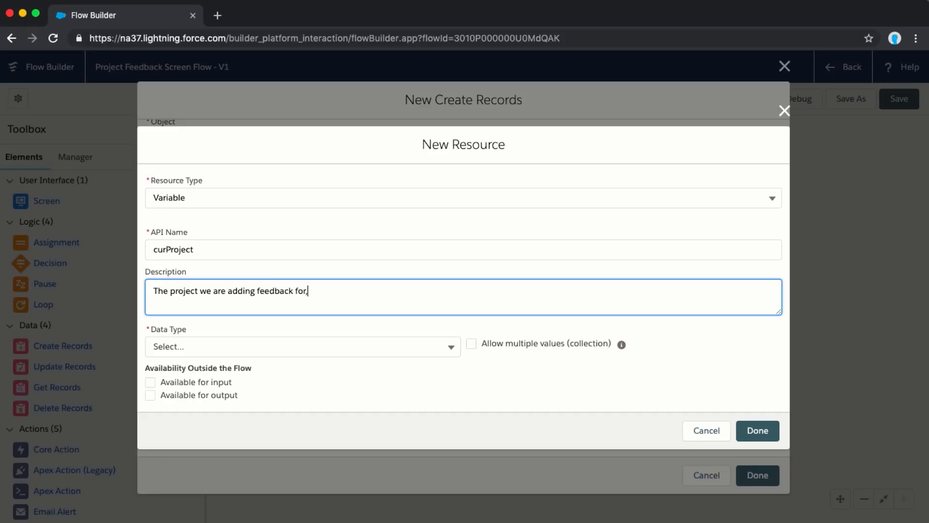
key("Backspace")
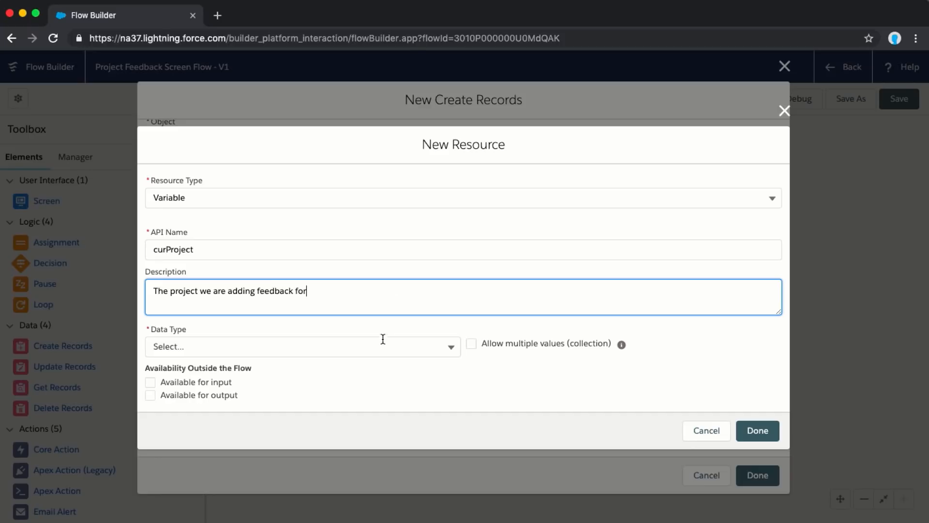
left_click(302, 346)
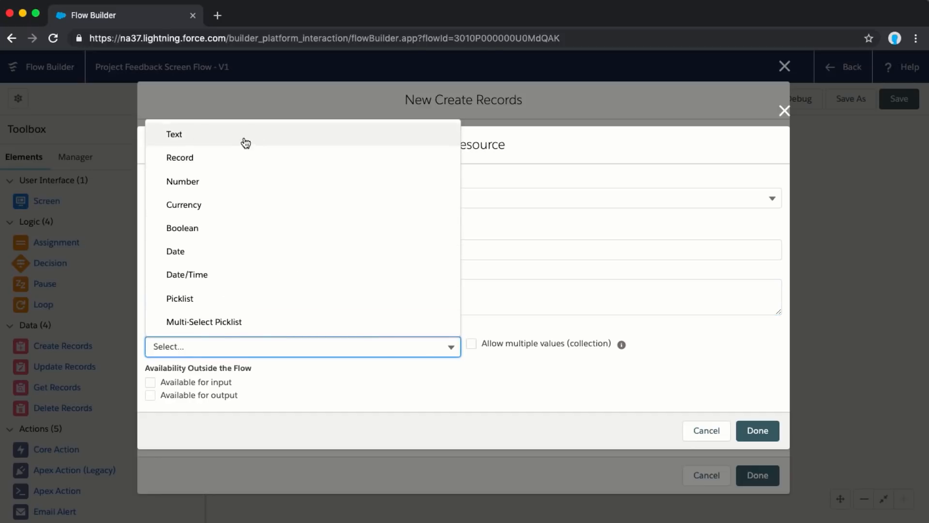
left_click(174, 133)
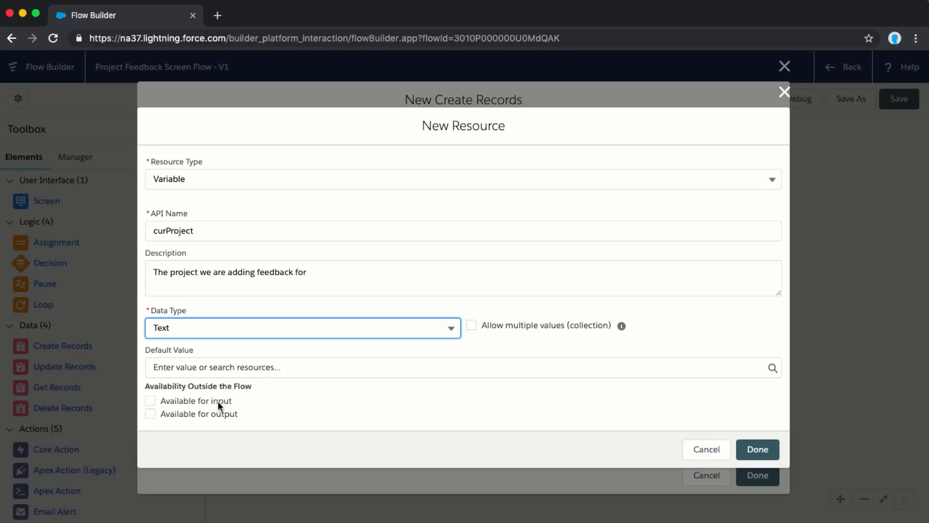
left_click(150, 400)
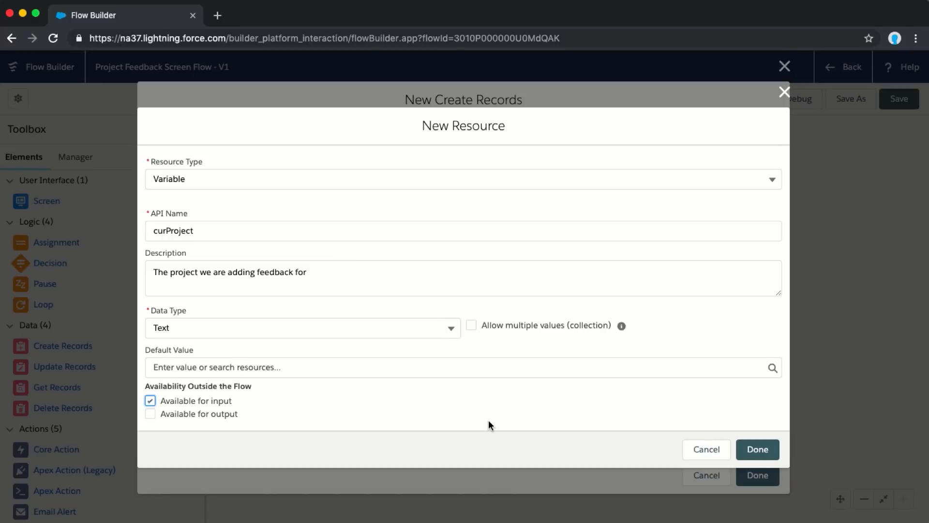
mouse_move(570, 432)
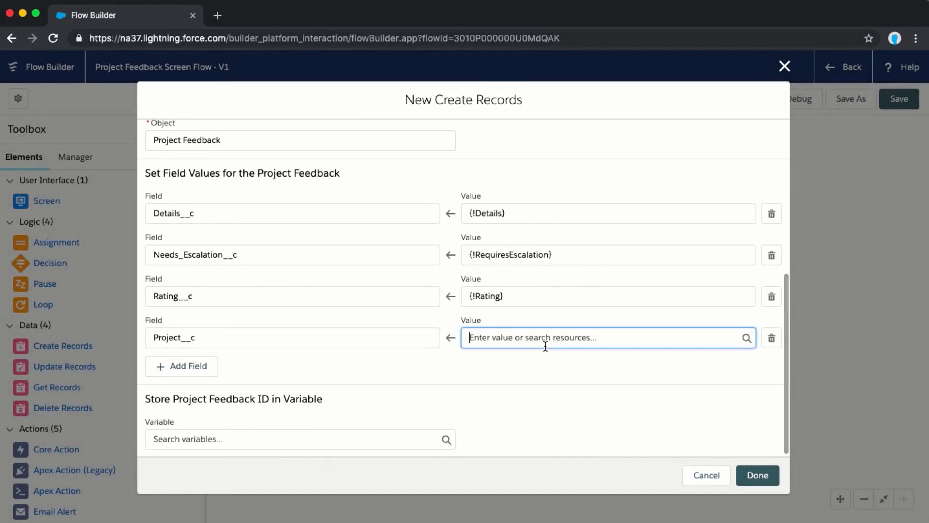
Step: Set the Project__c value to the {!curProject} variable
left_click(604, 338)
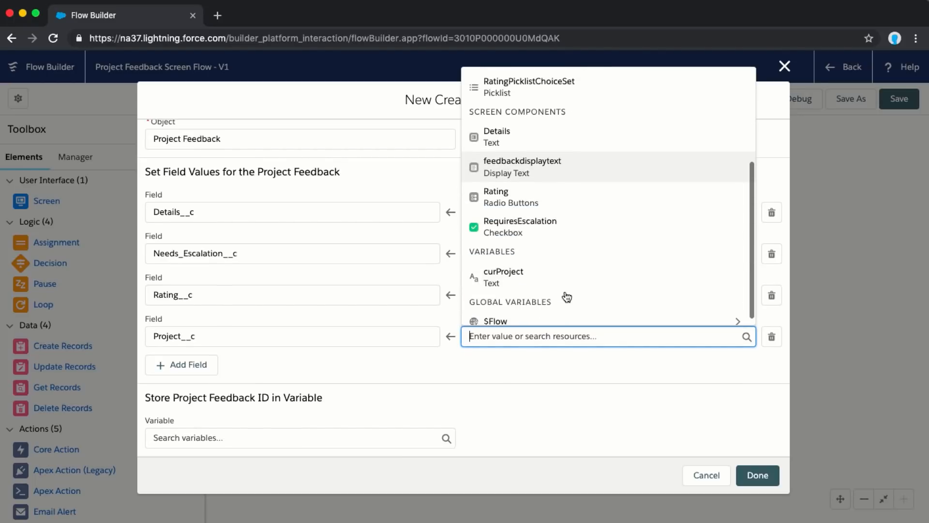
left_click(502, 272)
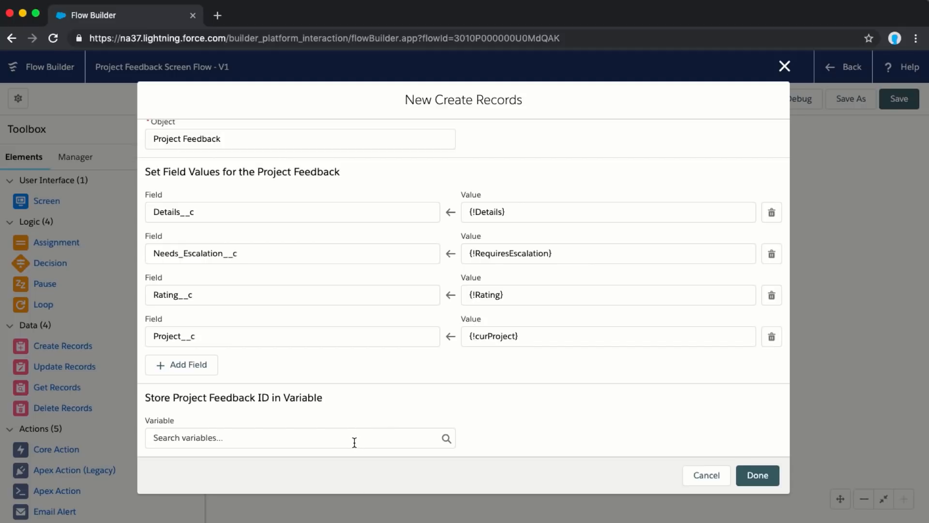
left_click(296, 437)
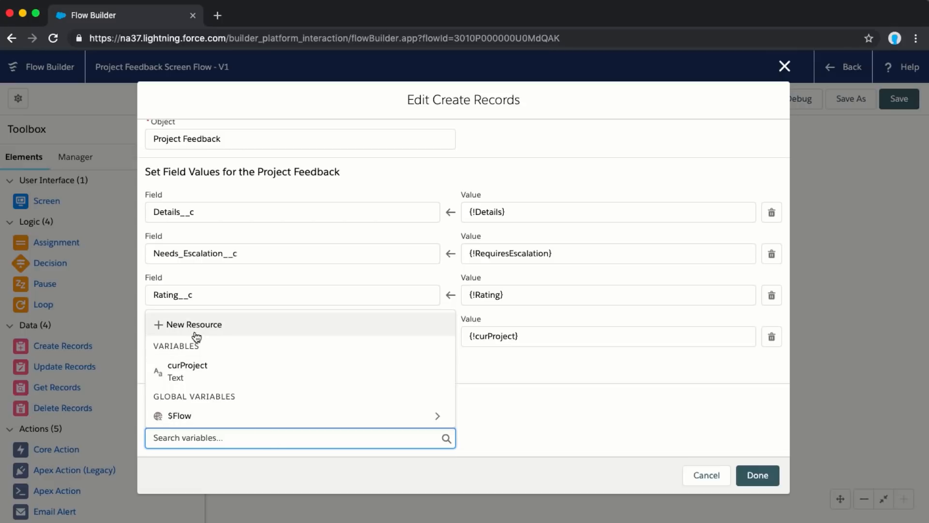
Step: Create a new Text variable named newfeedbackrecord
left_click(195, 324)
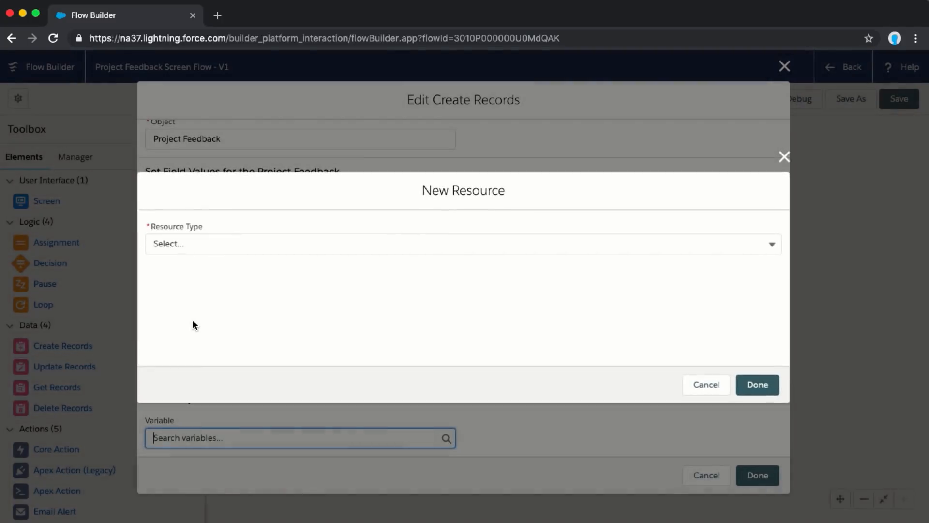
left_click(463, 243)
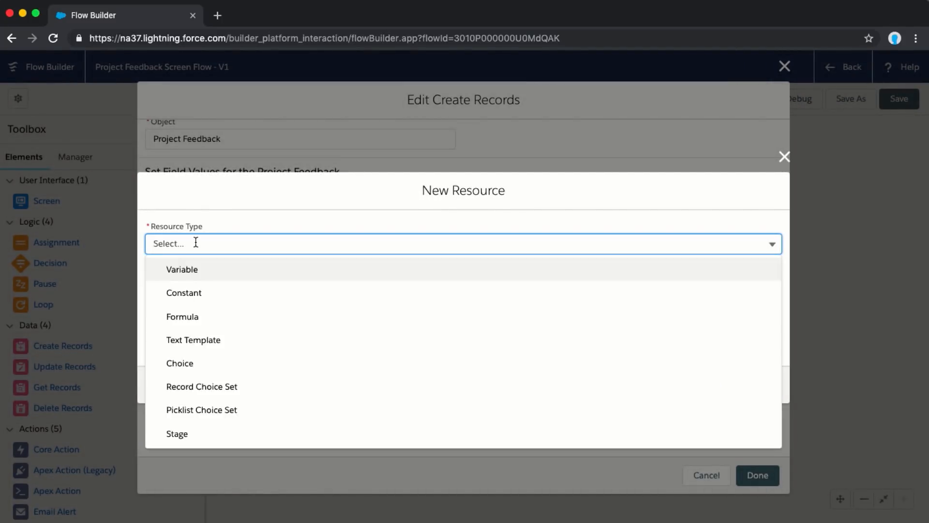
left_click(182, 269)
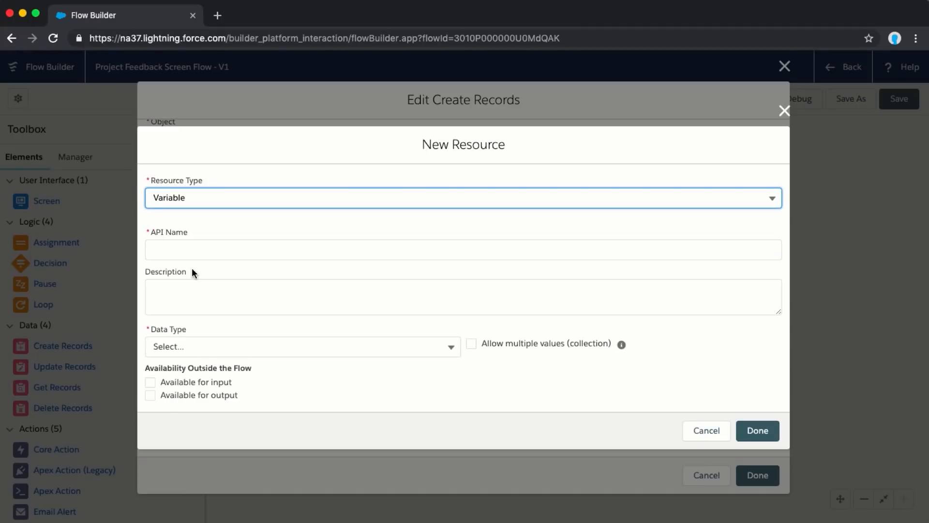
left_click(464, 249)
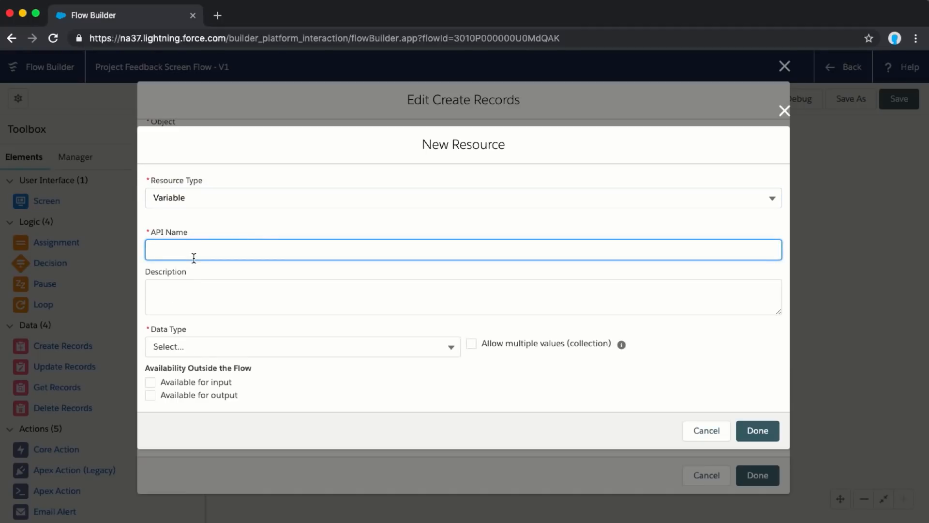
type("newfeedback")
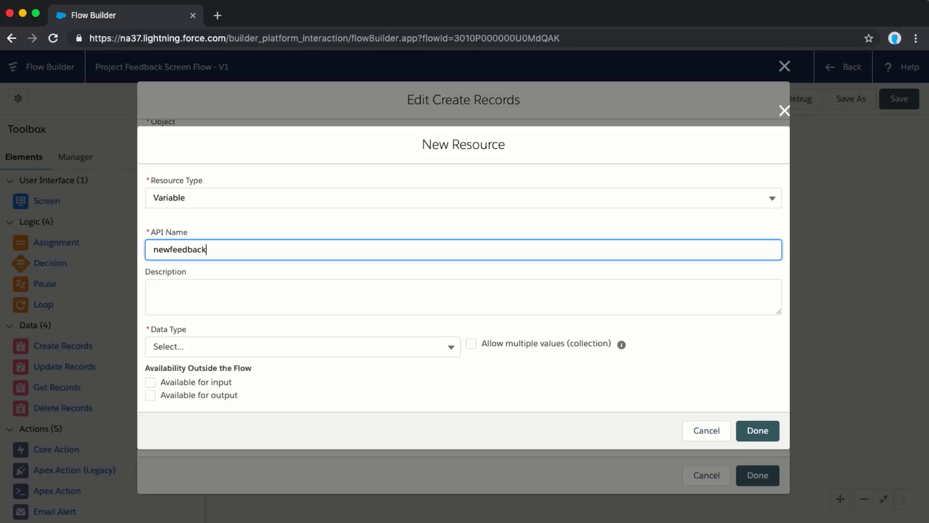
left_click(302, 346)
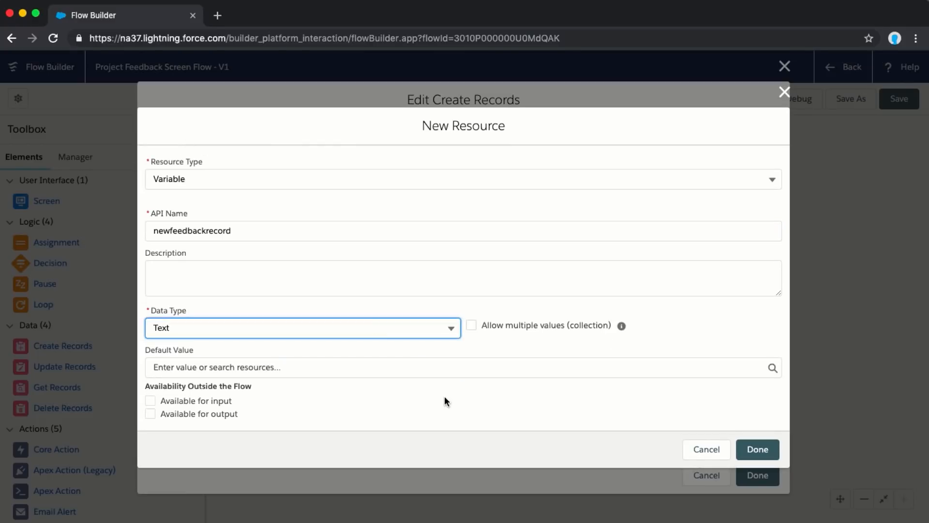
left_click(757, 449)
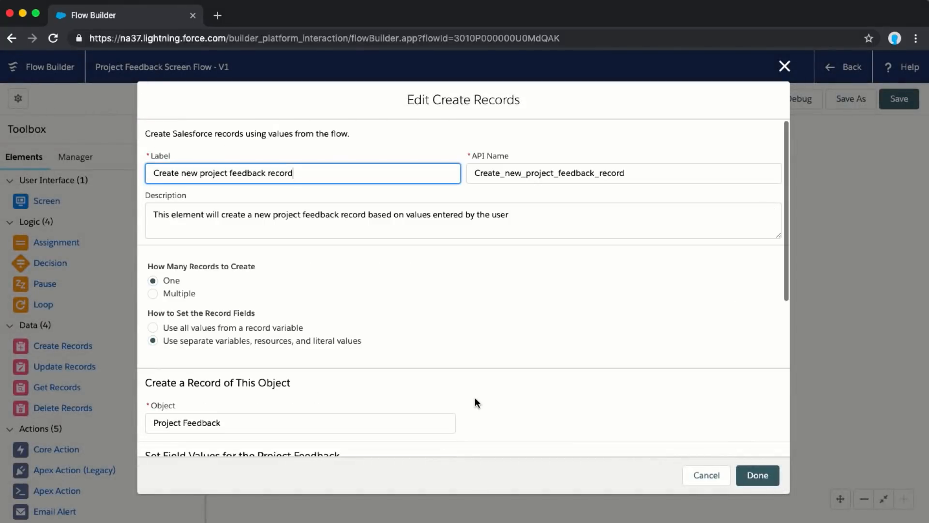
Step: Store the new record ID in {!newfeedbackrecord} and apply the Create Records settings
scroll("down", 3)
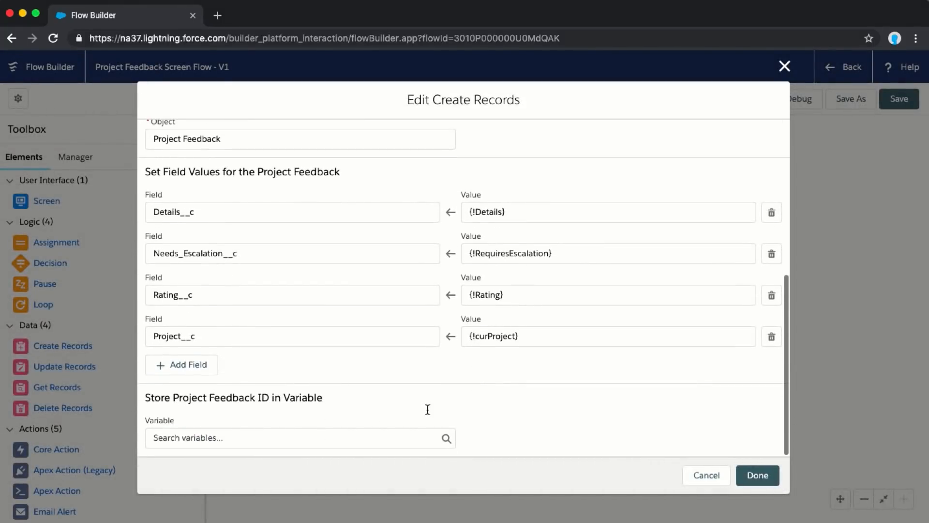
type("{!newfeedbackrecord}")
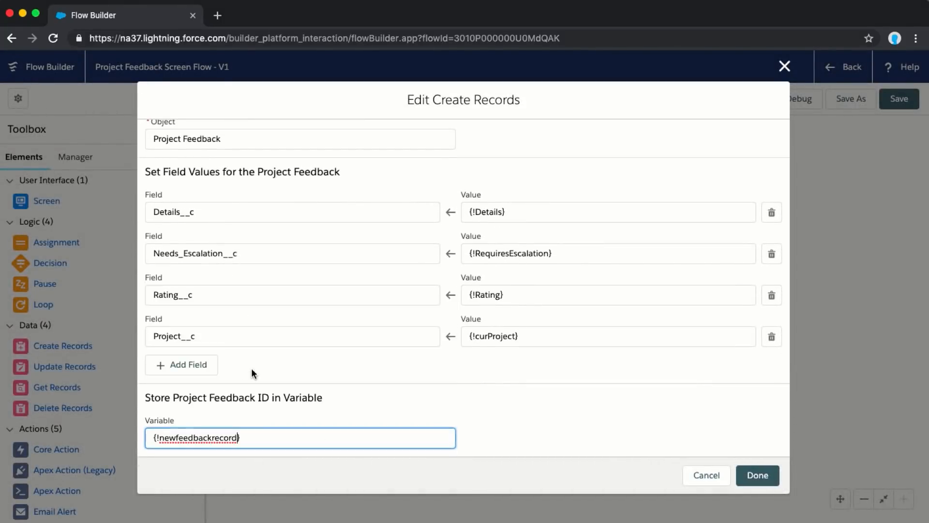
left_click(757, 475)
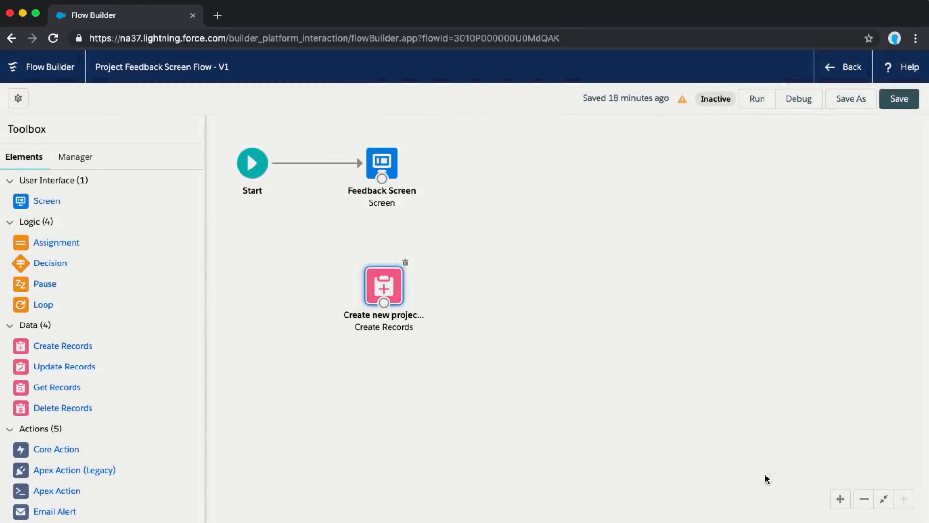
Step: Connect the Feedback Screen to the Create Records element and save the flow
left_click_drag(382, 178, 383, 285)
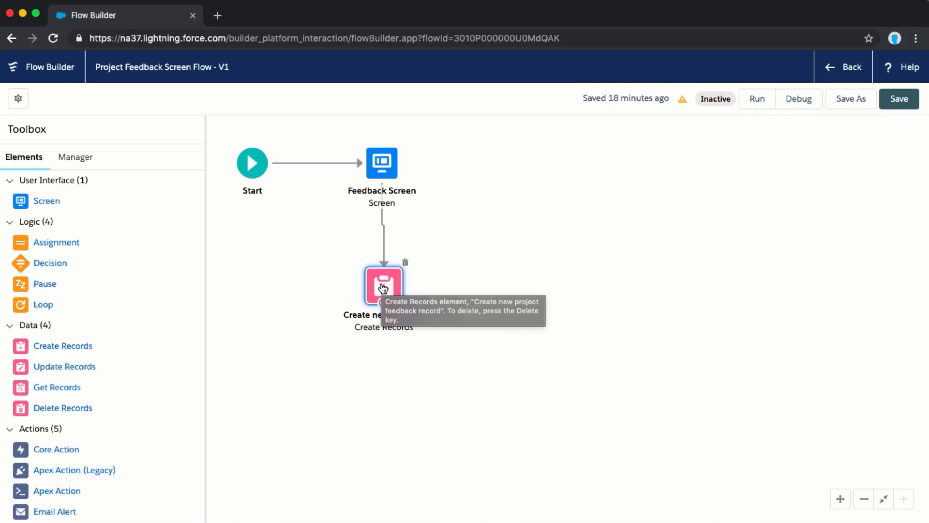
mouse_move(319, 291)
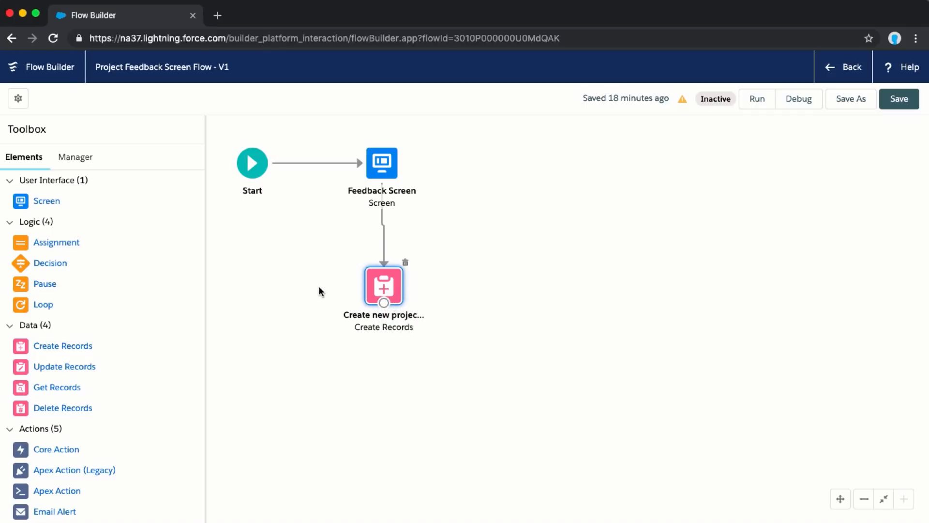
left_click(899, 98)
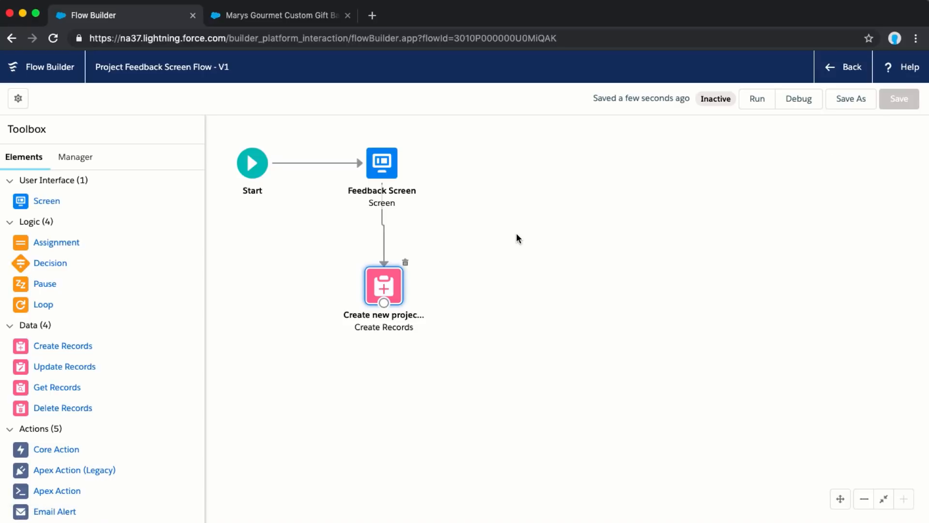
mouse_move(797, 98)
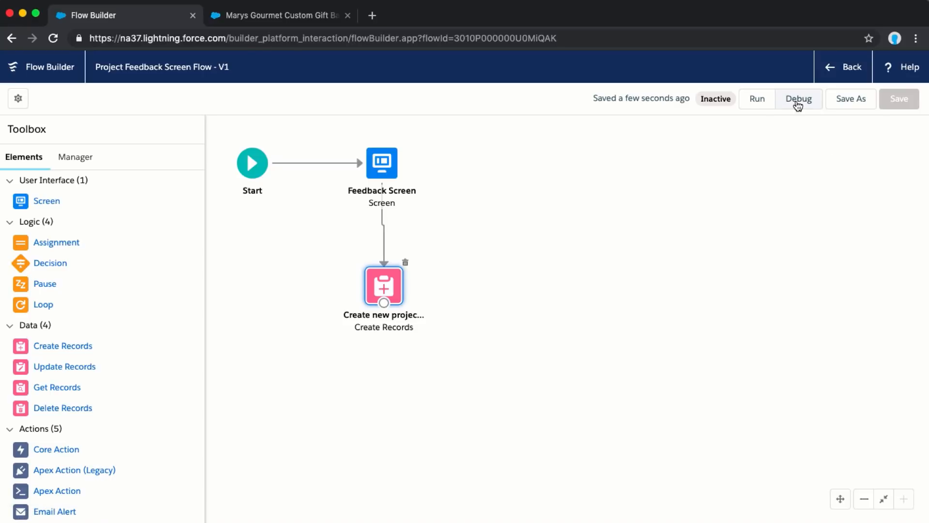
Step: Debug the flow with curProject set to a050P00001Be9BKQAZ
left_click(798, 98)
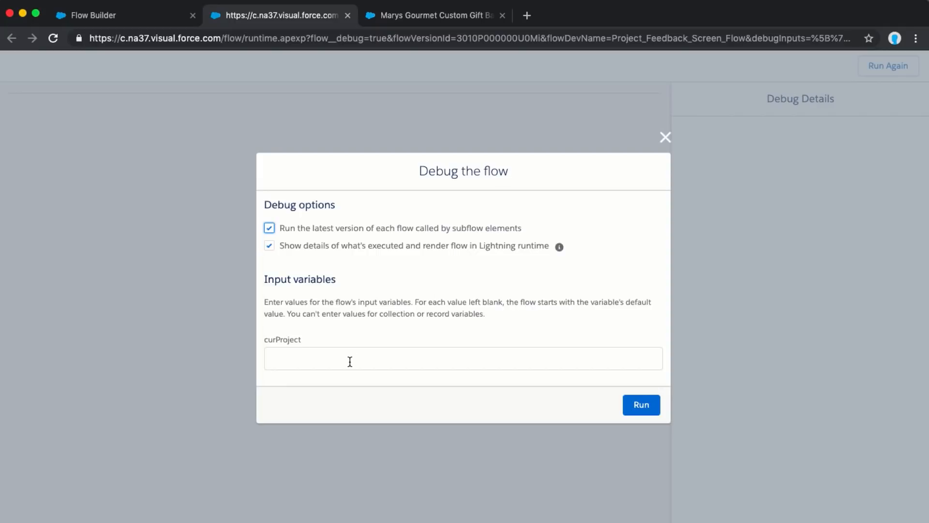
type("a050P00001Be9BKQAZ")
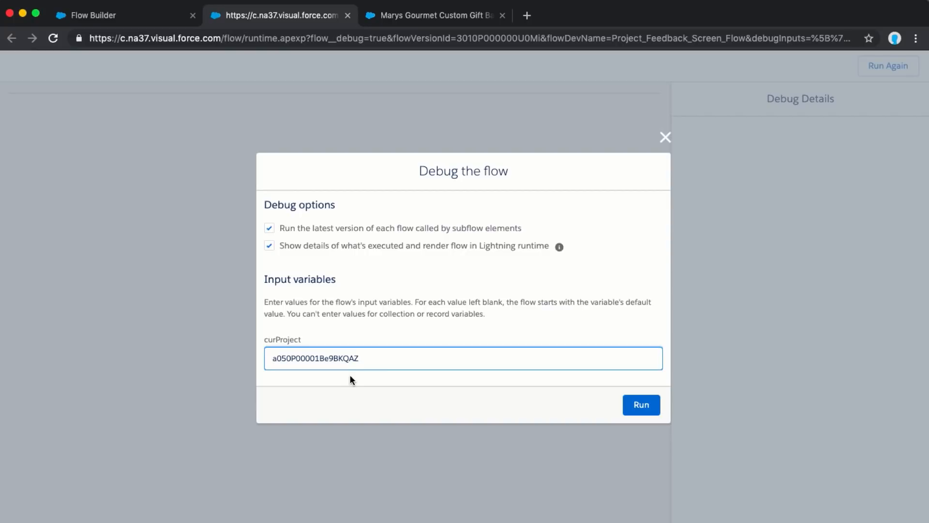
left_click(641, 405)
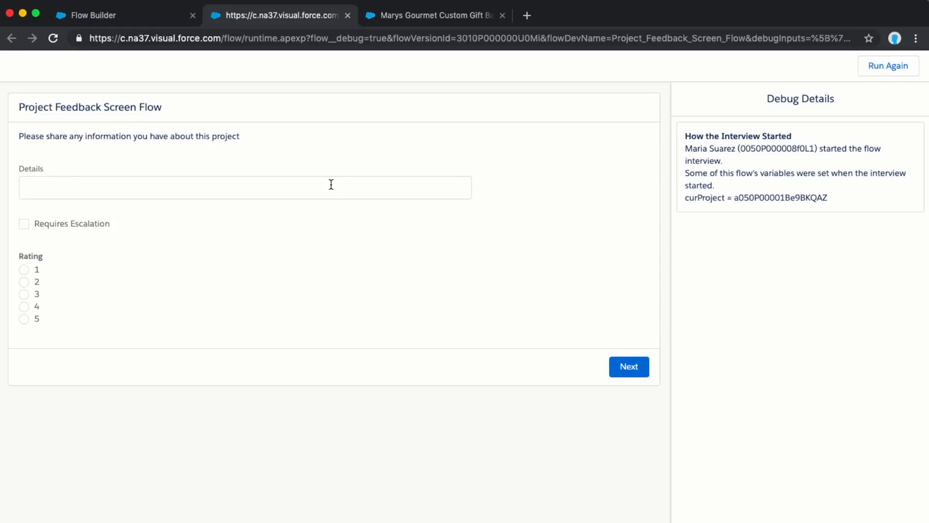
Step: Submit feedback with Details 'test', escalation checked and rating 3, then review debug details
type("test")
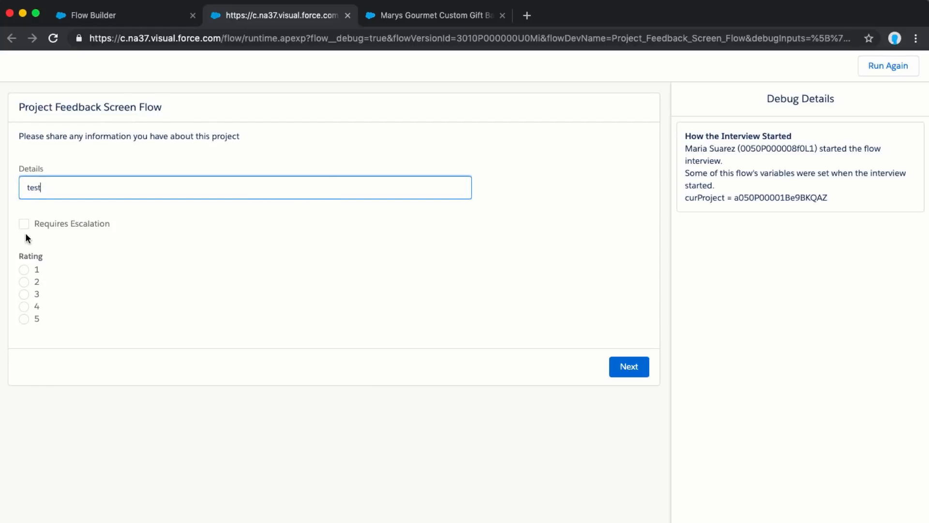
left_click(24, 294)
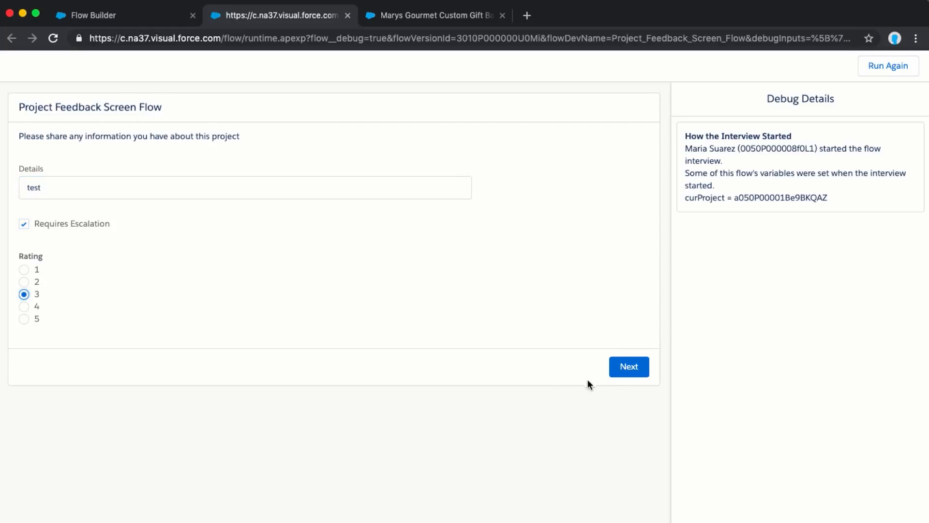
left_click(628, 366)
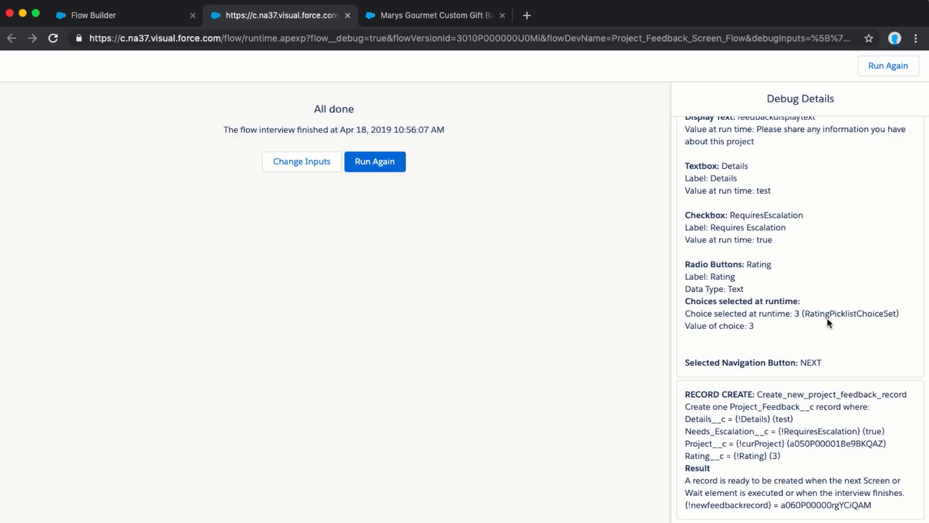
mouse_move(884, 226)
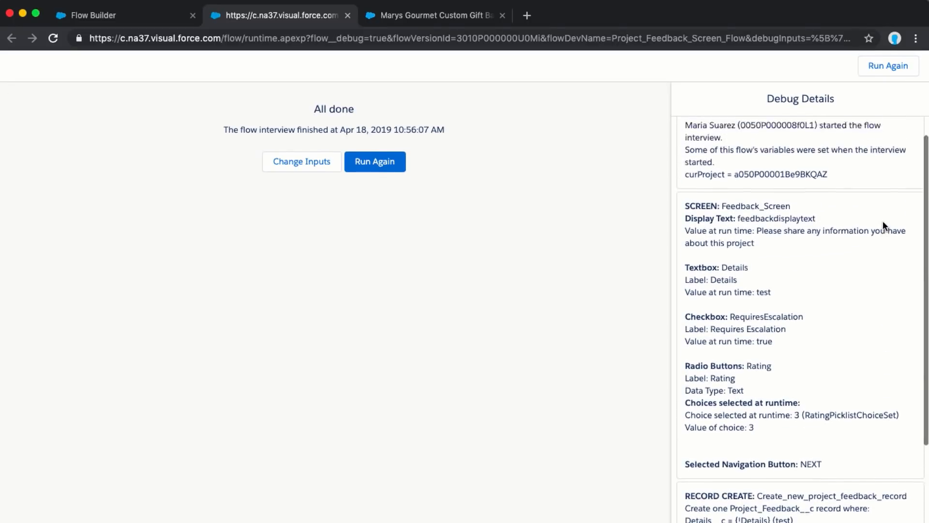
scroll("down", 3)
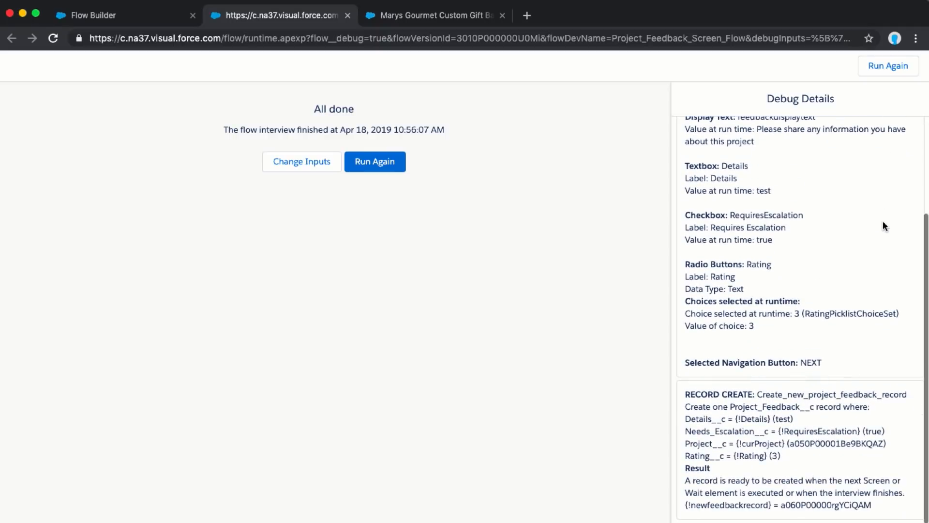
mouse_move(863, 214)
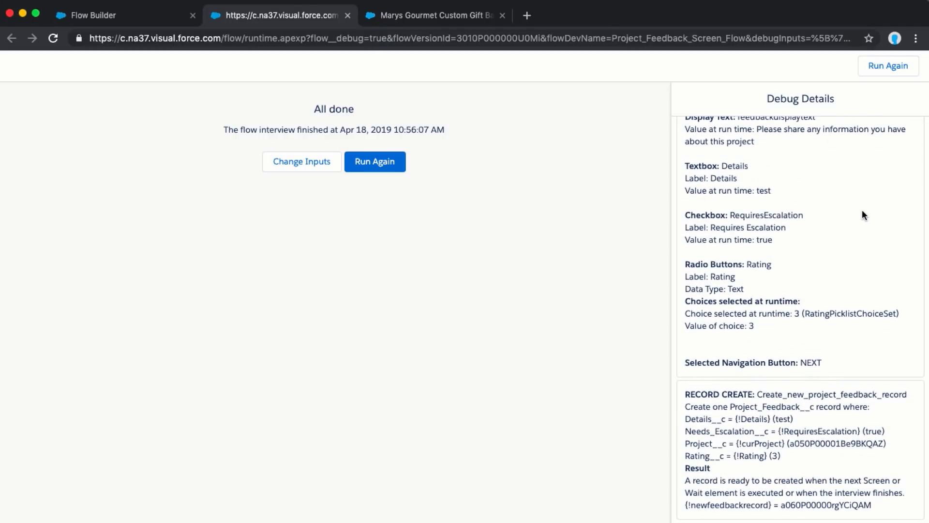
mouse_move(623, 117)
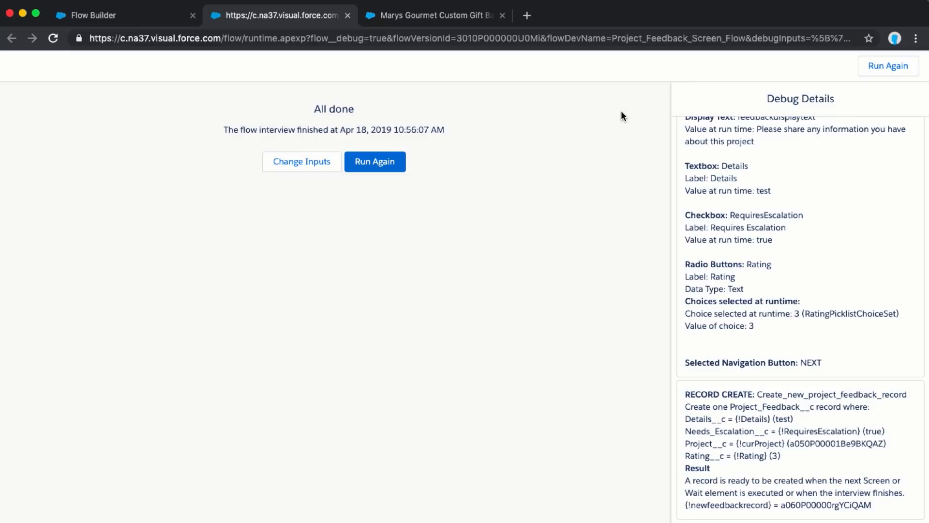
mouse_move(604, 91)
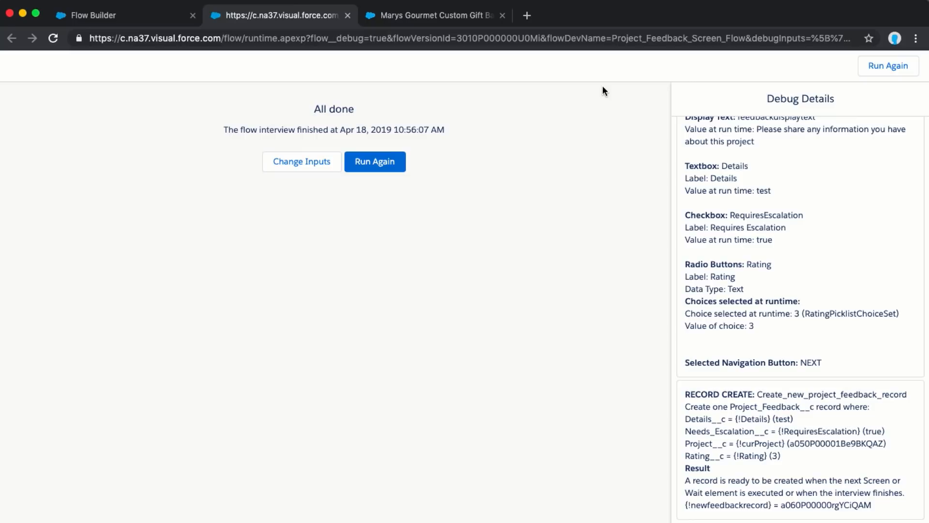
mouse_move(589, 67)
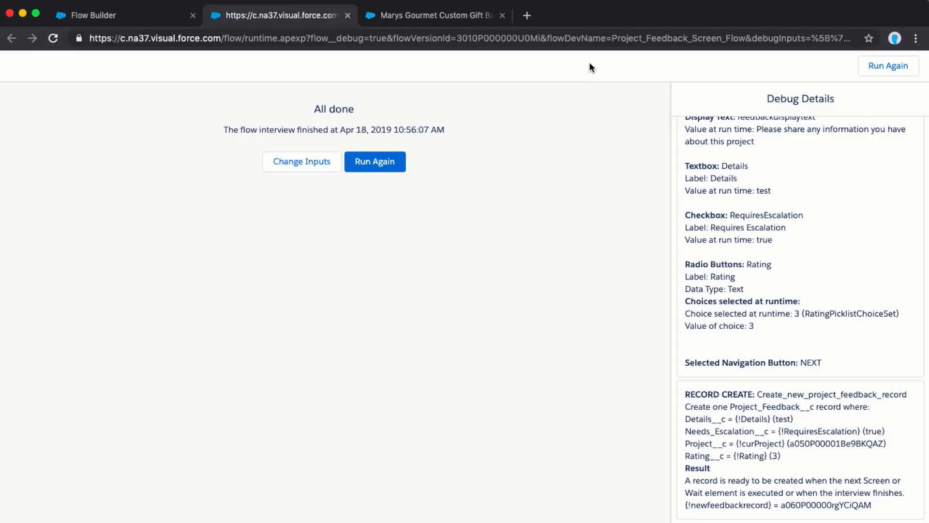